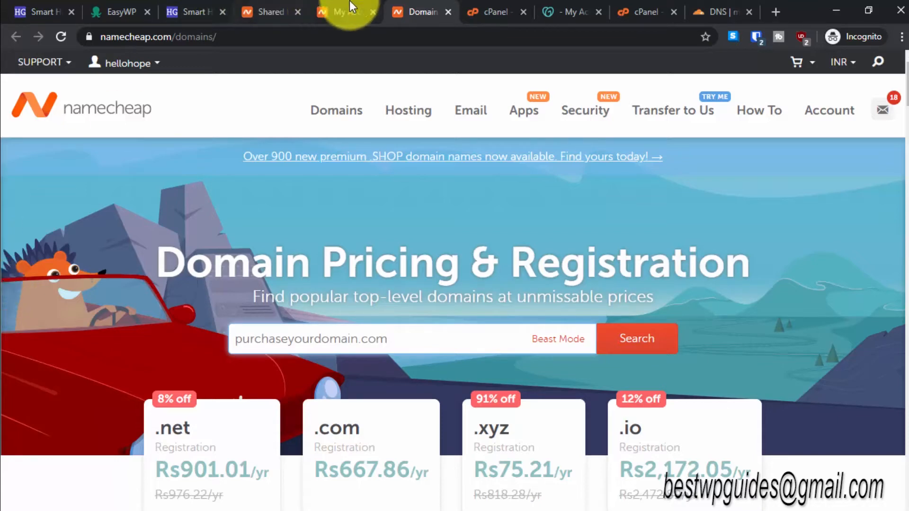
# Step: Bring up the Namecheap My Account dashboard scrolled to the owned-domains list with mybbsecurity.net
pyautogui.click(490, 11)
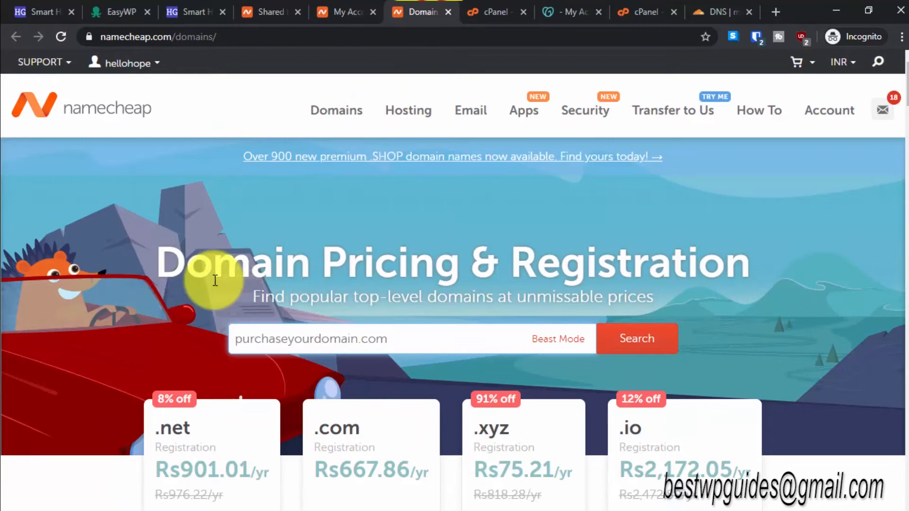
pyautogui.moveTo(96, 226)
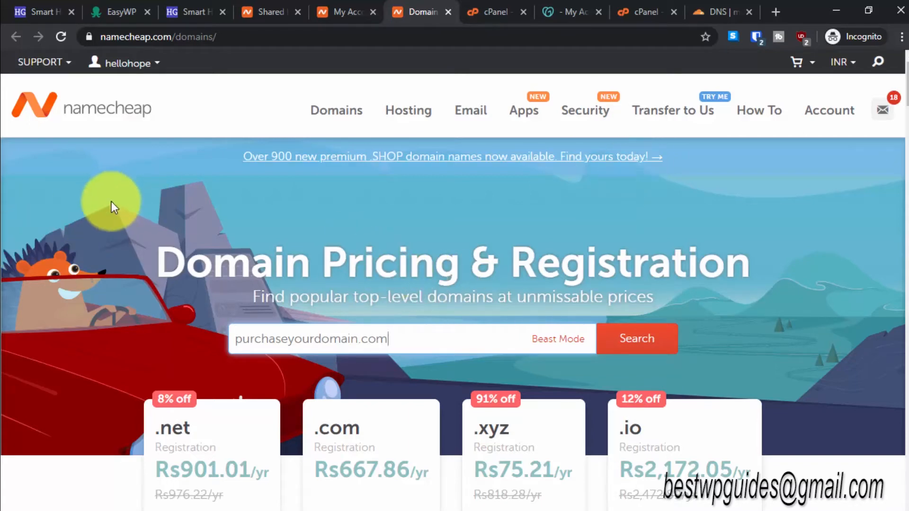
pyautogui.scroll(-3)
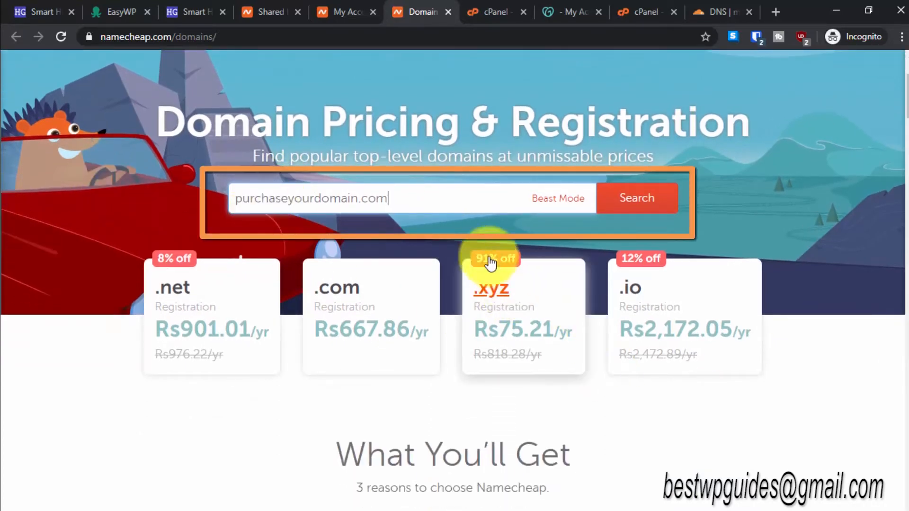
pyautogui.moveTo(426, 150)
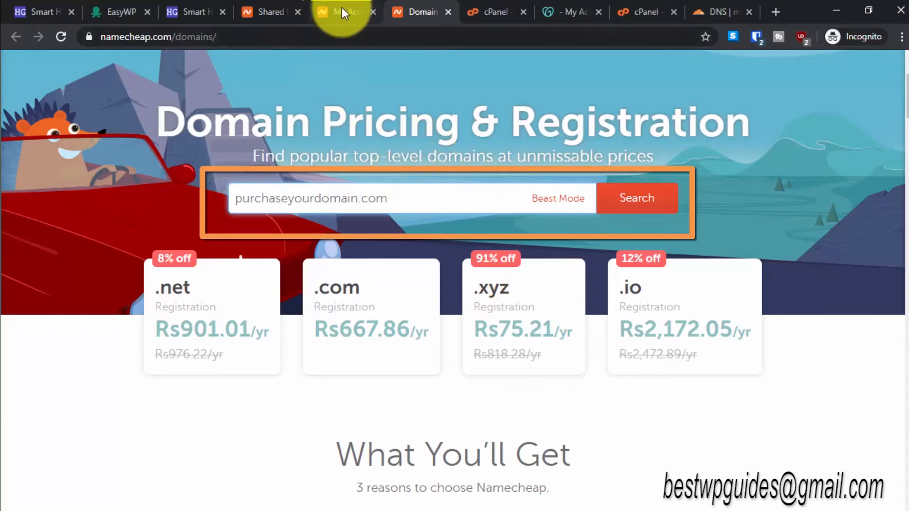
pyautogui.click(341, 10)
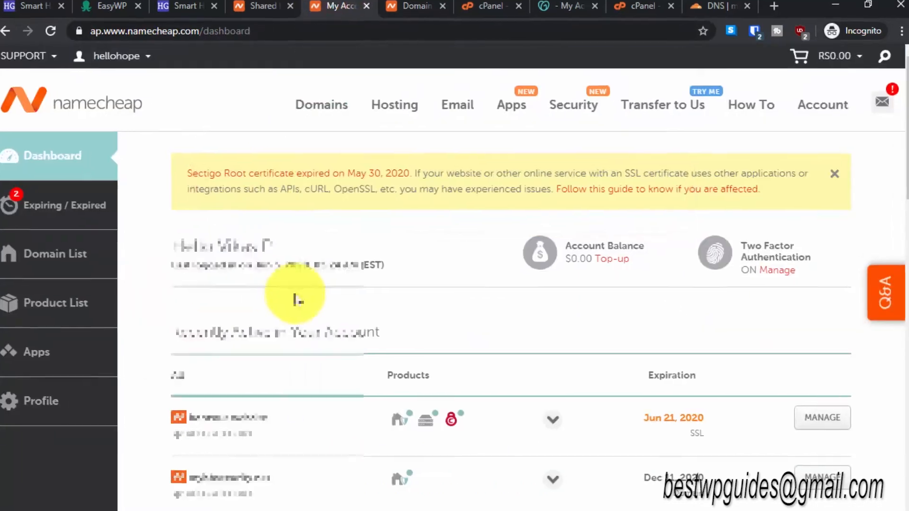
pyautogui.scroll(-3)
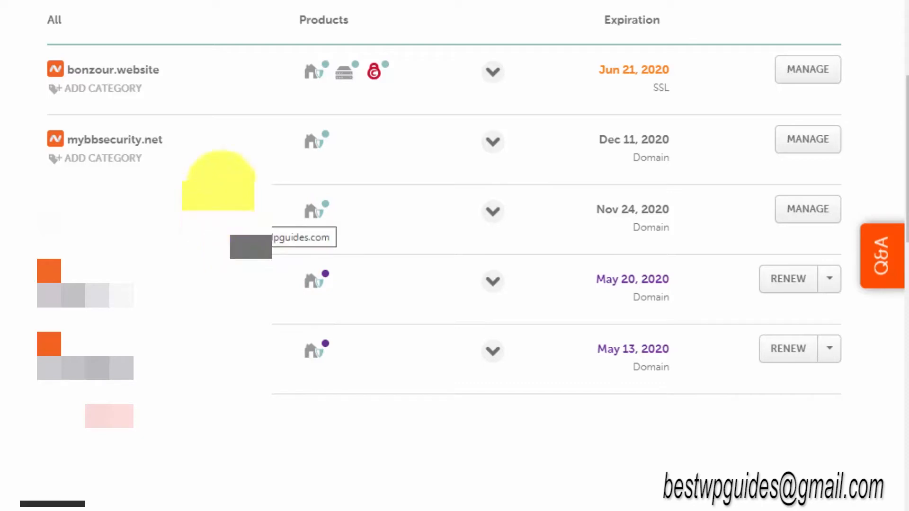
pyautogui.moveTo(428, 150)
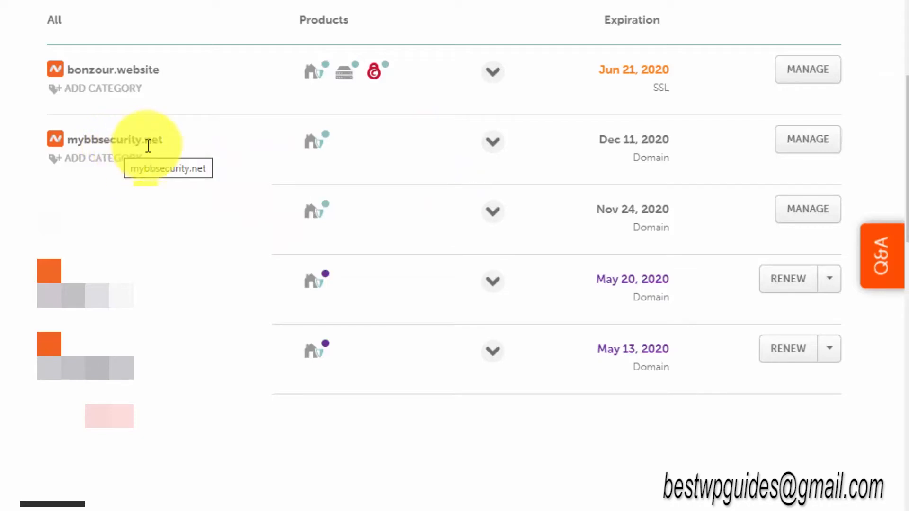
pyautogui.moveTo(702, 150)
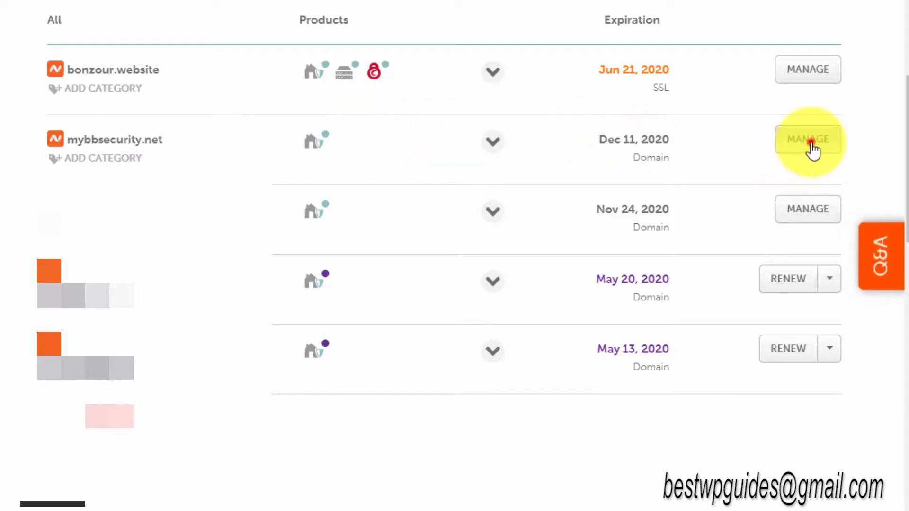
pyautogui.moveTo(534, 201)
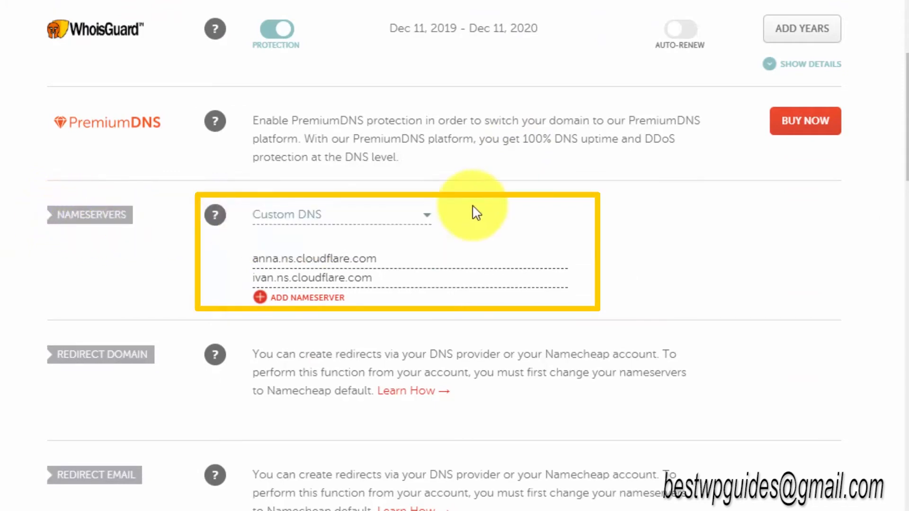
pyautogui.moveTo(396, 219)
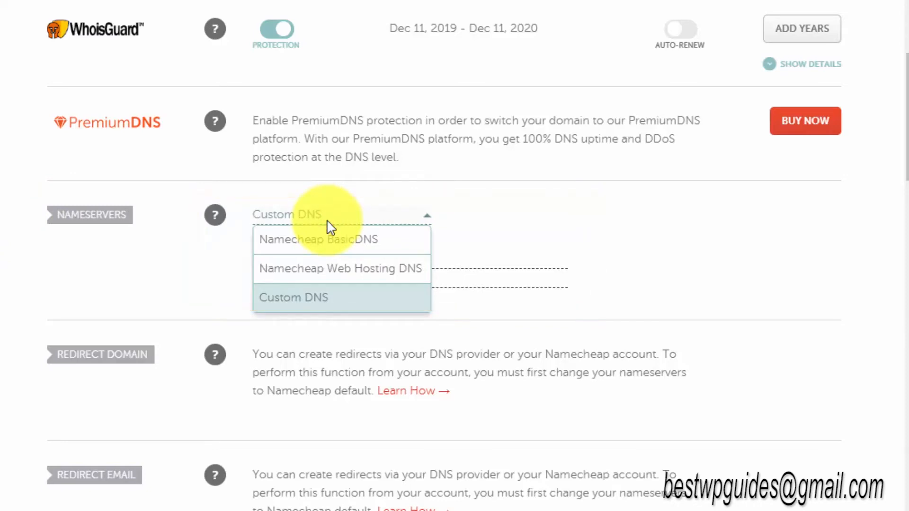
pyautogui.moveTo(314, 268)
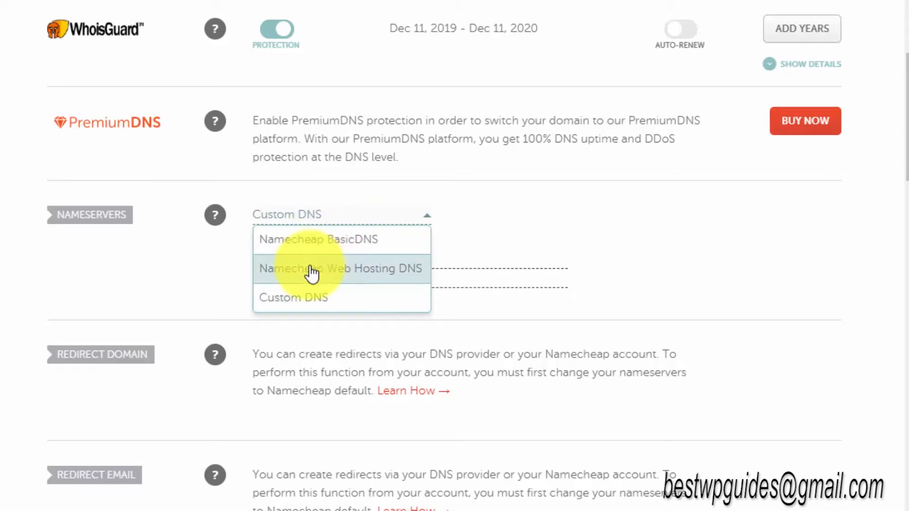
# Step: Set mybbsecurity.net's nameservers to Namecheap Web Hosting DNS and save the change
pyautogui.click(341, 268)
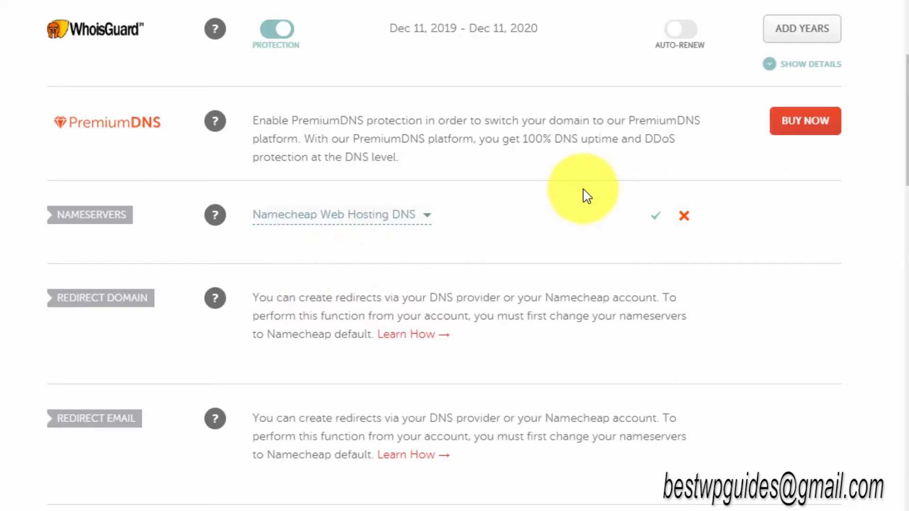
pyautogui.moveTo(656, 216)
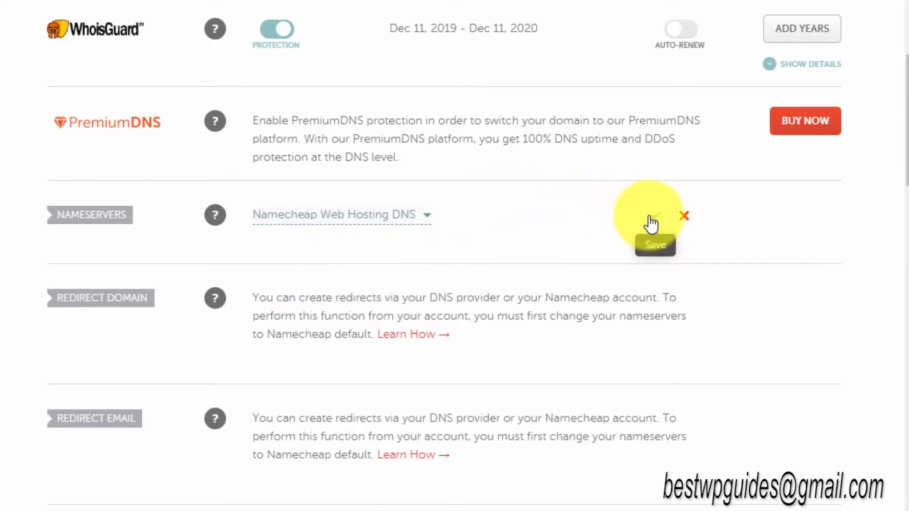
pyautogui.click(656, 244)
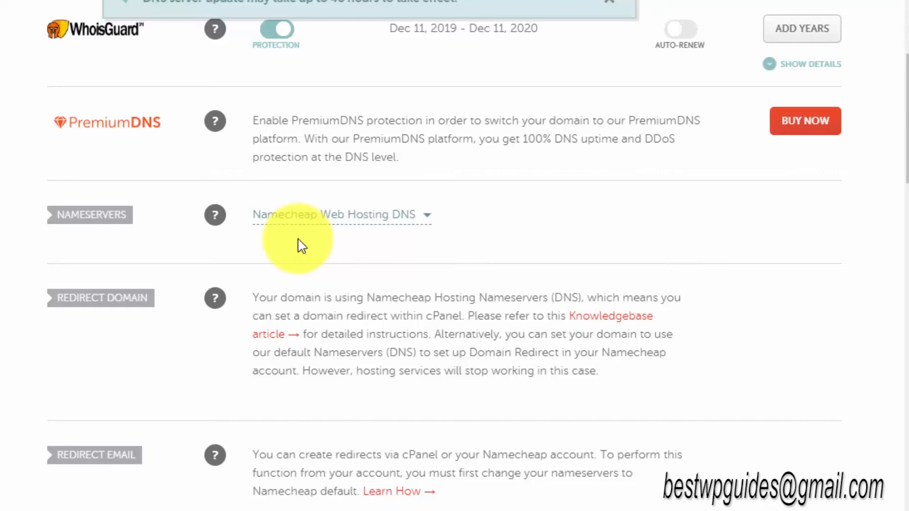
pyautogui.moveTo(443, 134)
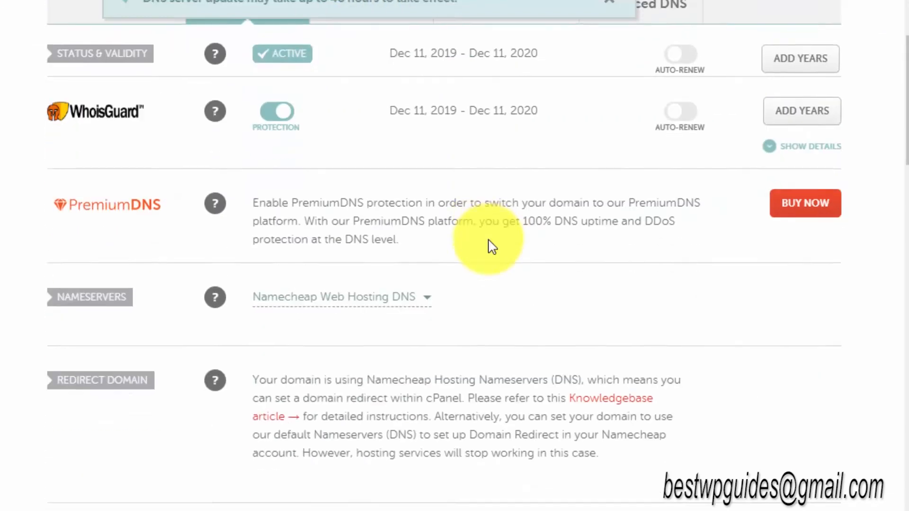
pyautogui.scroll(-3)
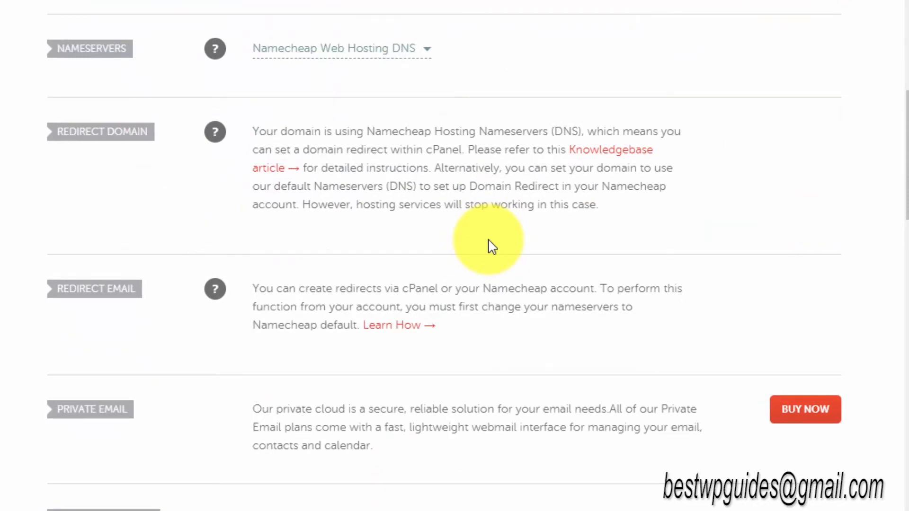
pyautogui.scroll(3)
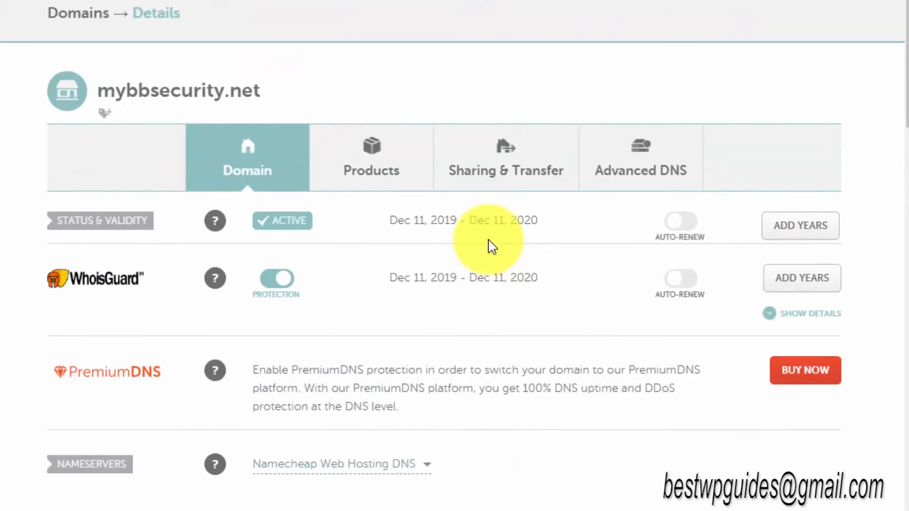
pyautogui.scroll(-3)
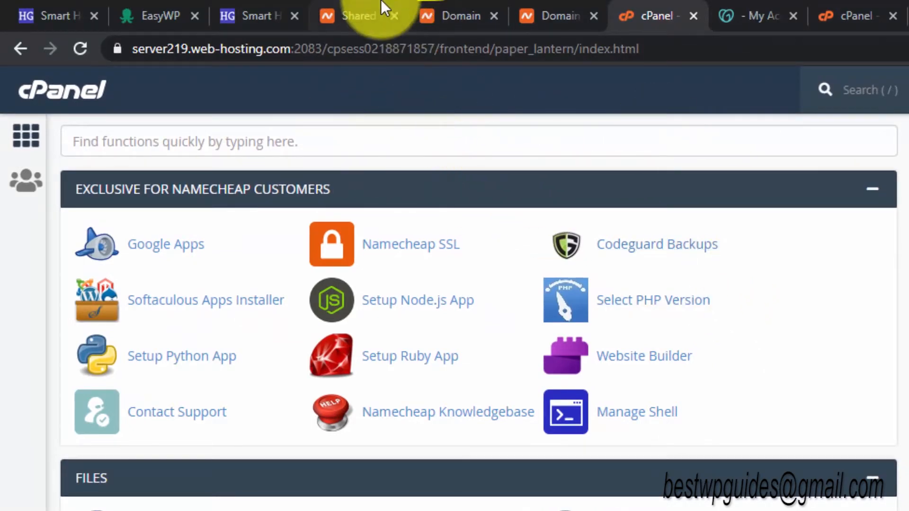
# Step: Show the Shared Hosting Stellar details for bonzour.website
pyautogui.click(357, 16)
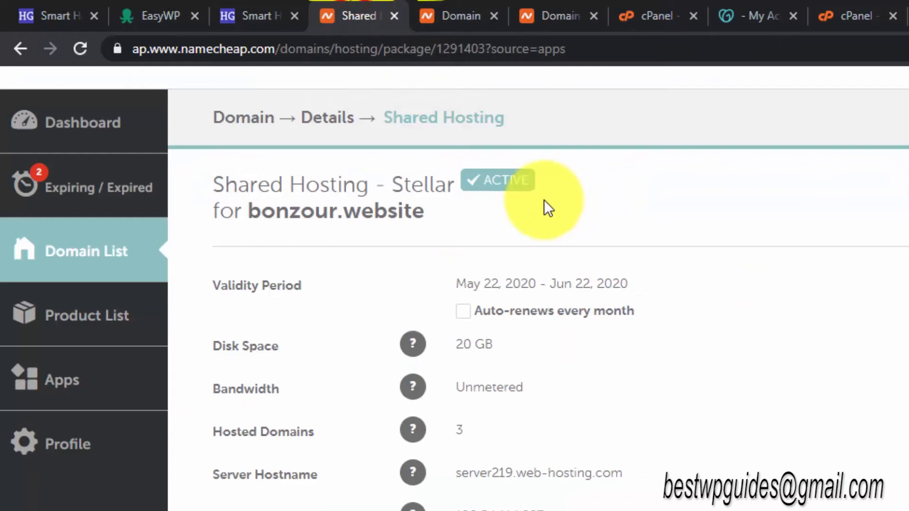
pyautogui.moveTo(576, 288)
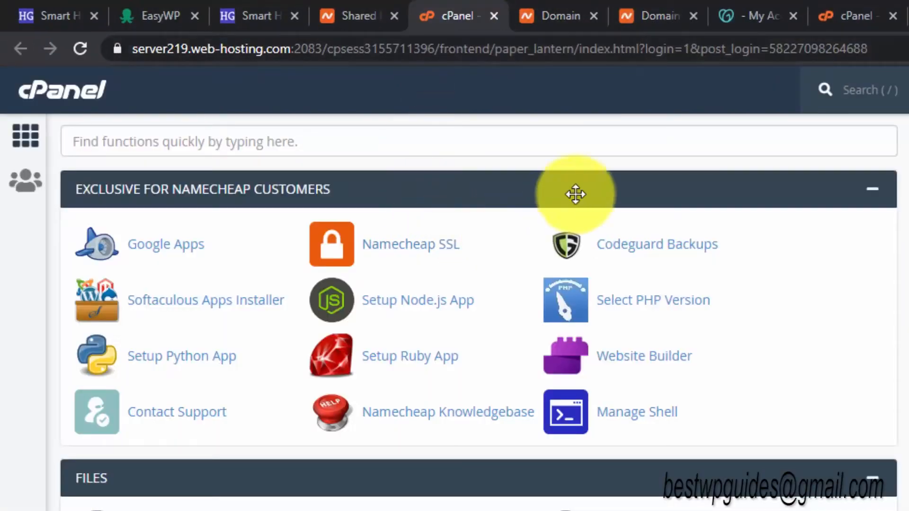
pyautogui.moveTo(691, 335)
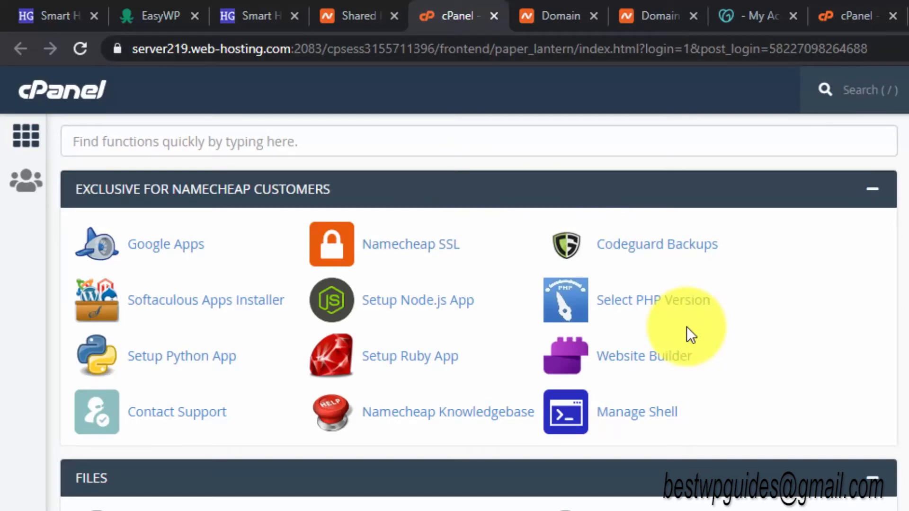
# Step: Reach the Addon Domains page from the Domains section of the cPanel home
pyautogui.scroll(-3)
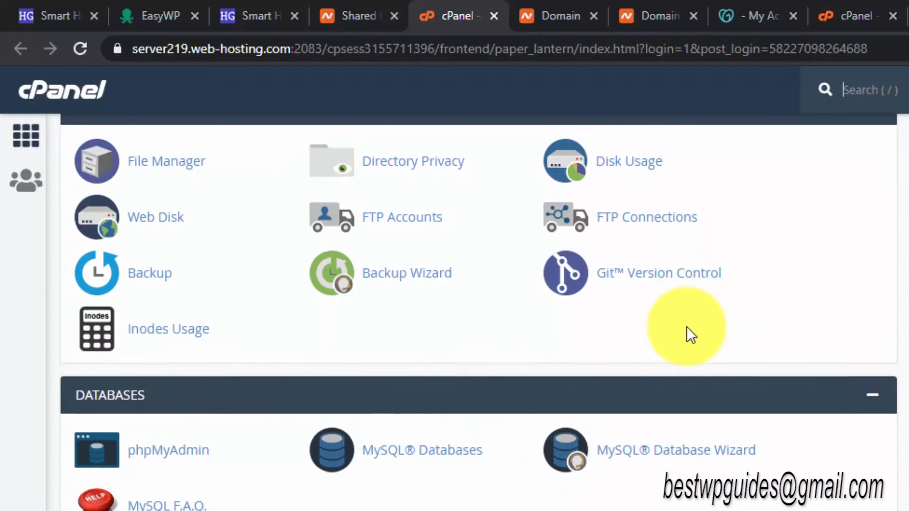
pyautogui.scroll(-3)
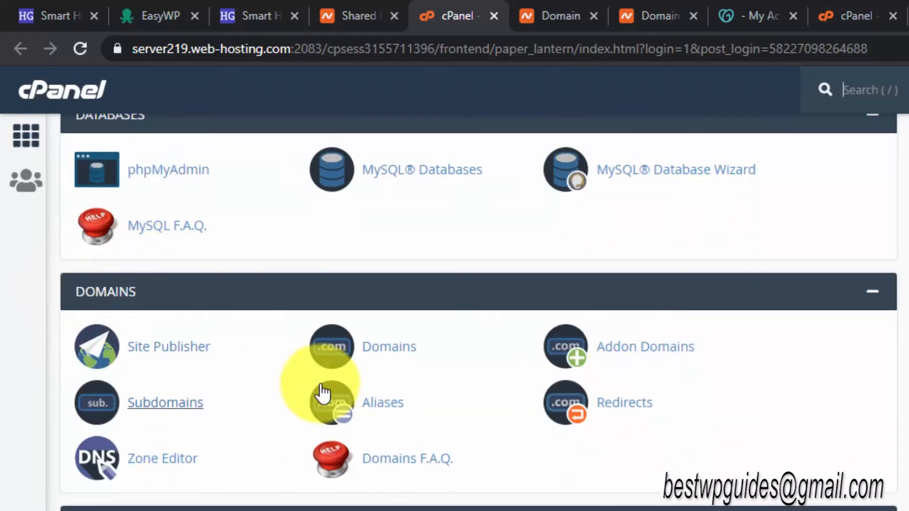
pyautogui.moveTo(688, 357)
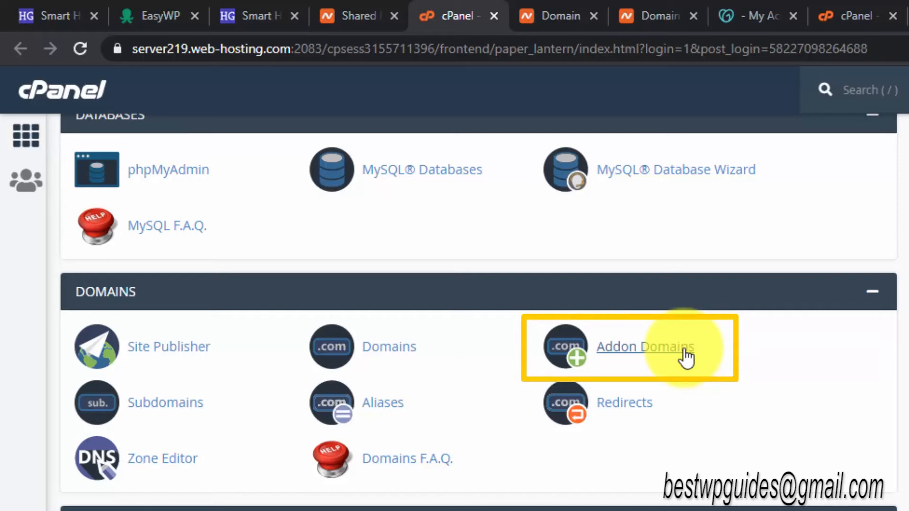
pyautogui.moveTo(763, 462)
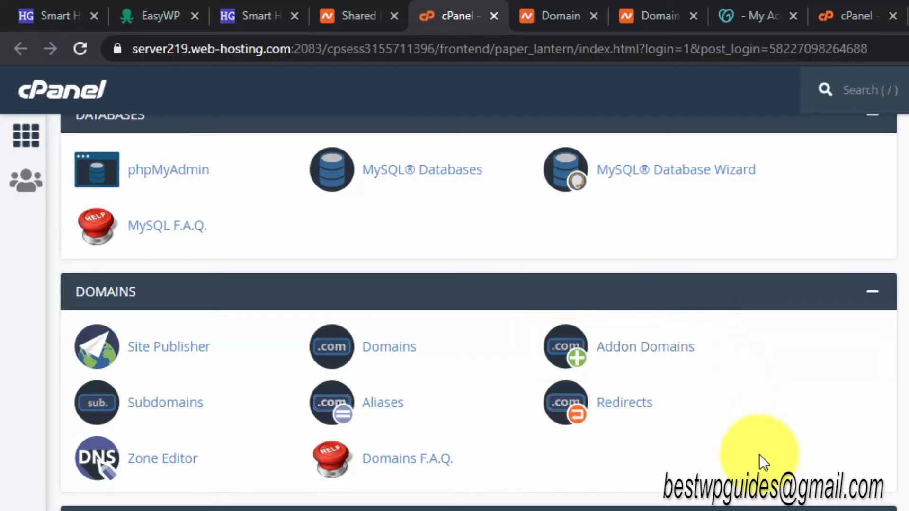
pyautogui.scroll(-3)
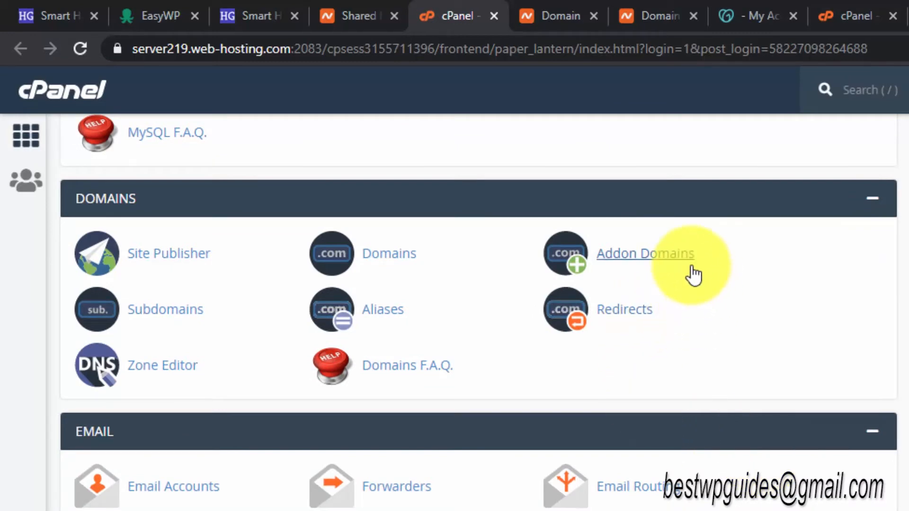
pyautogui.click(847, 90)
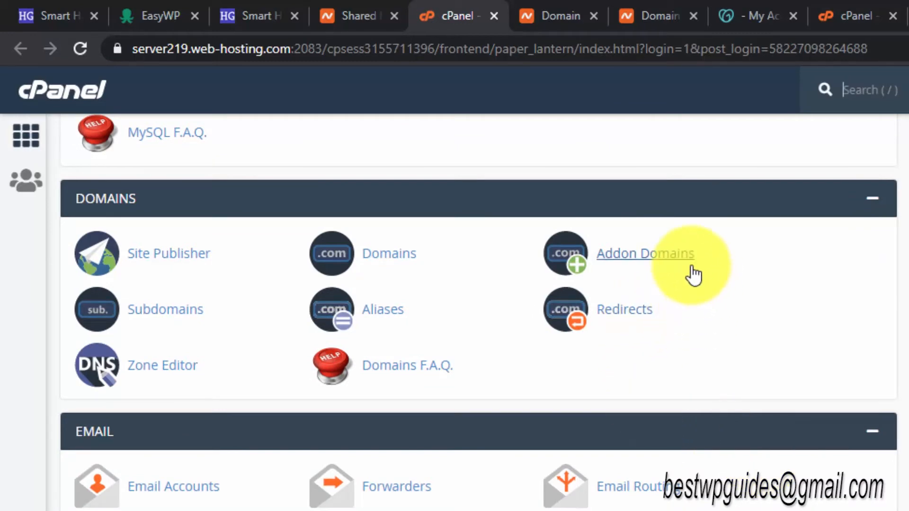
pyautogui.moveTo(681, 255)
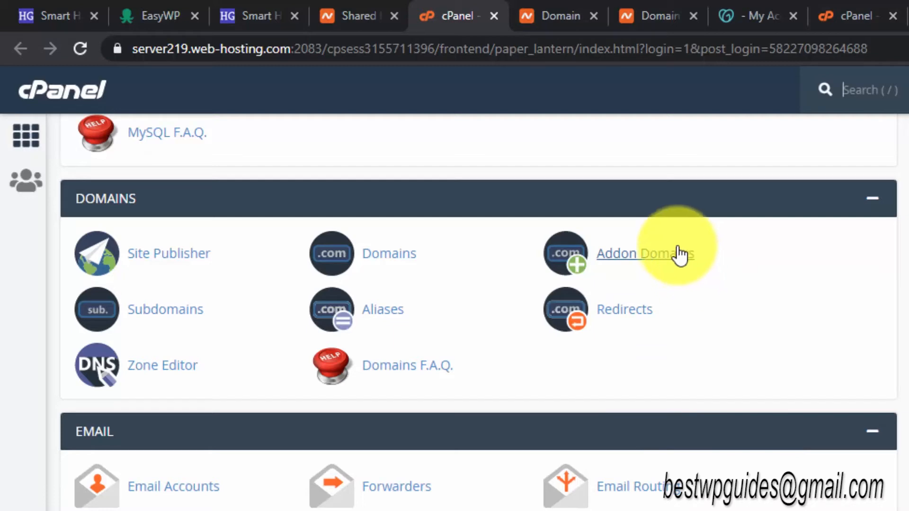
pyautogui.moveTo(664, 260)
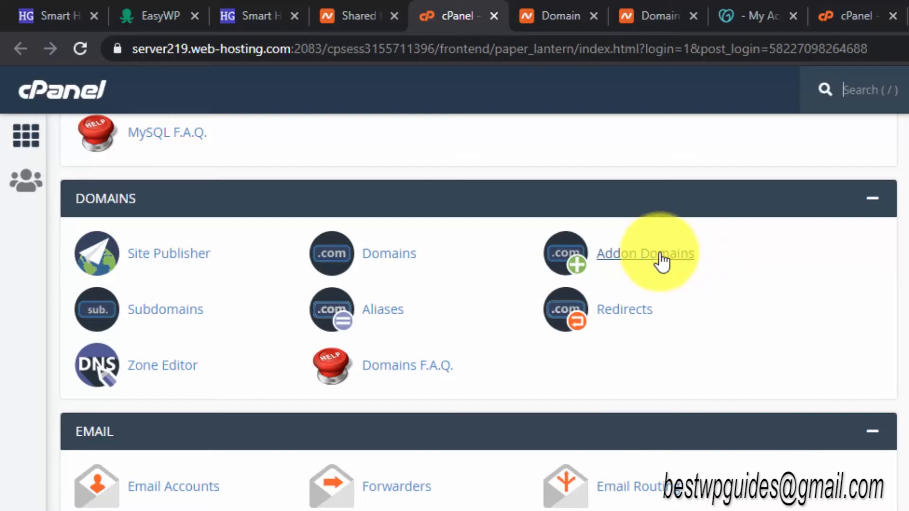
pyautogui.click(645, 254)
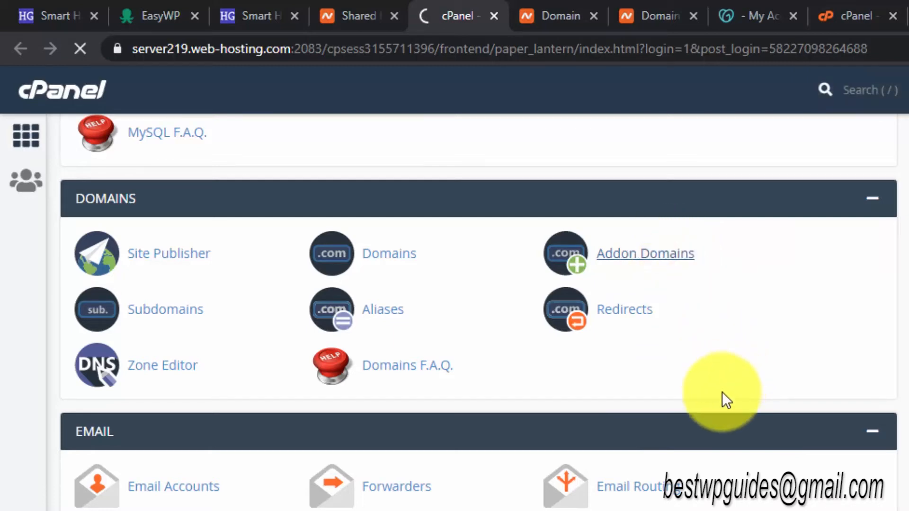
# Step: Enter mybbsecurity.net as the new domain name, with subdomain mybbsecurity auto-filled
pyautogui.click(645, 254)
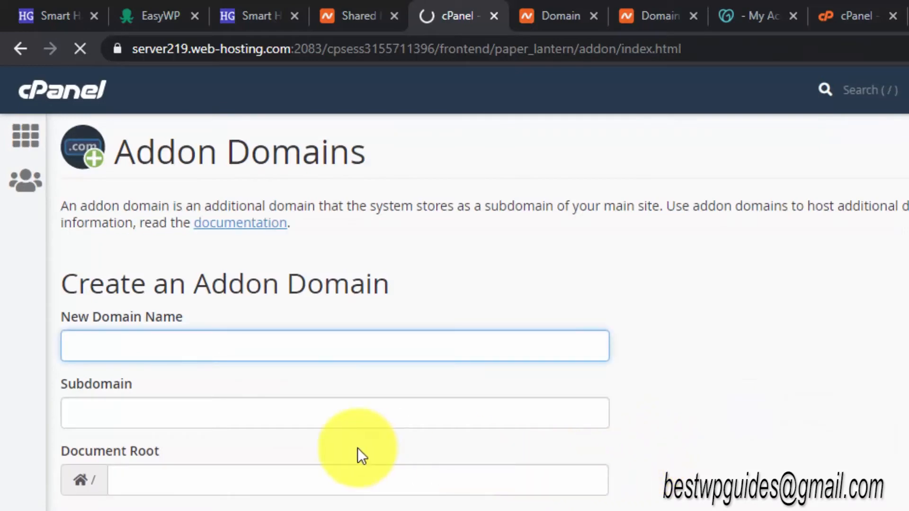
pyautogui.scroll(-3)
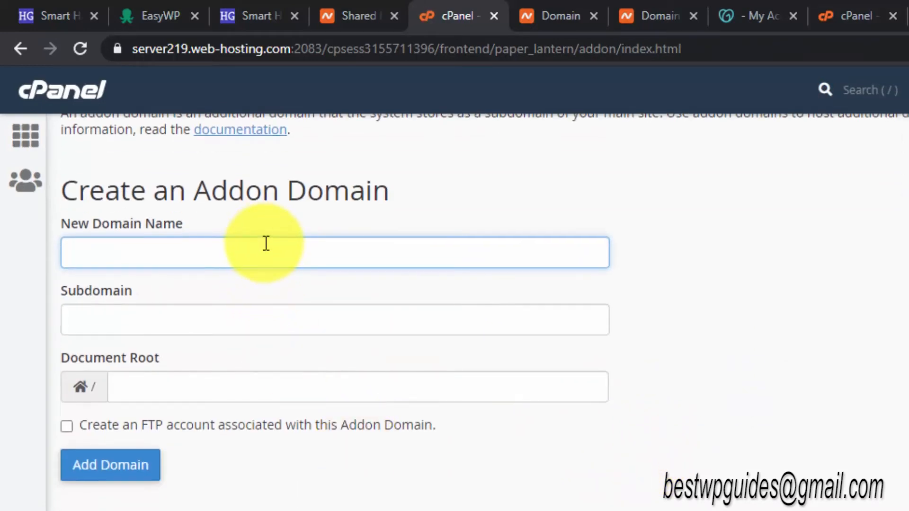
pyautogui.click(557, 16)
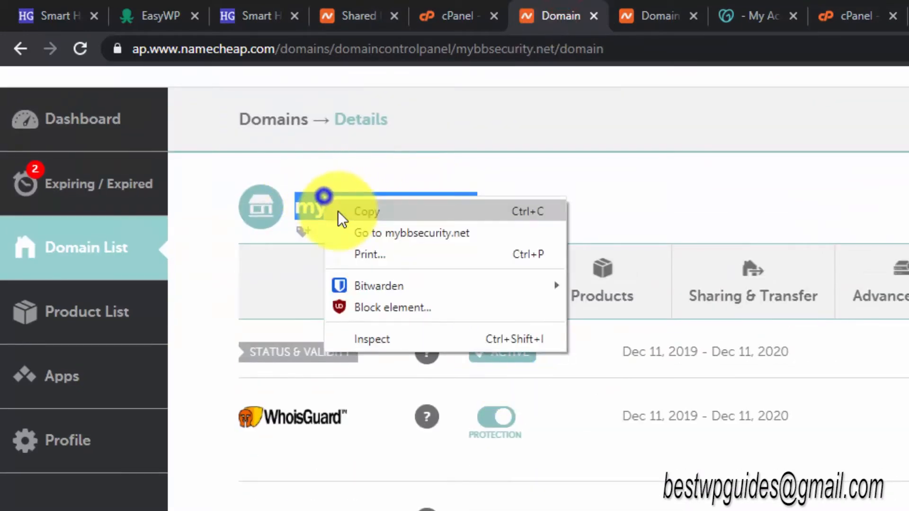
pyautogui.click(458, 17)
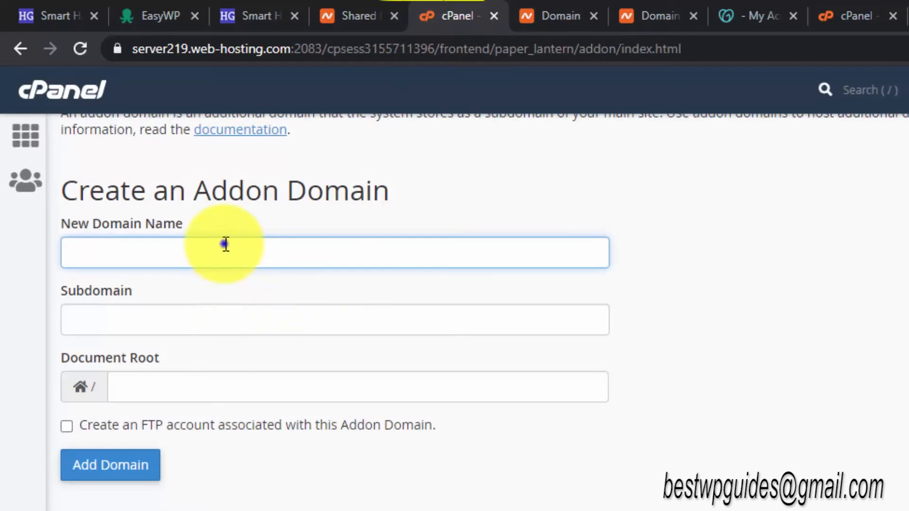
pyautogui.write('mybbsecurity.net')
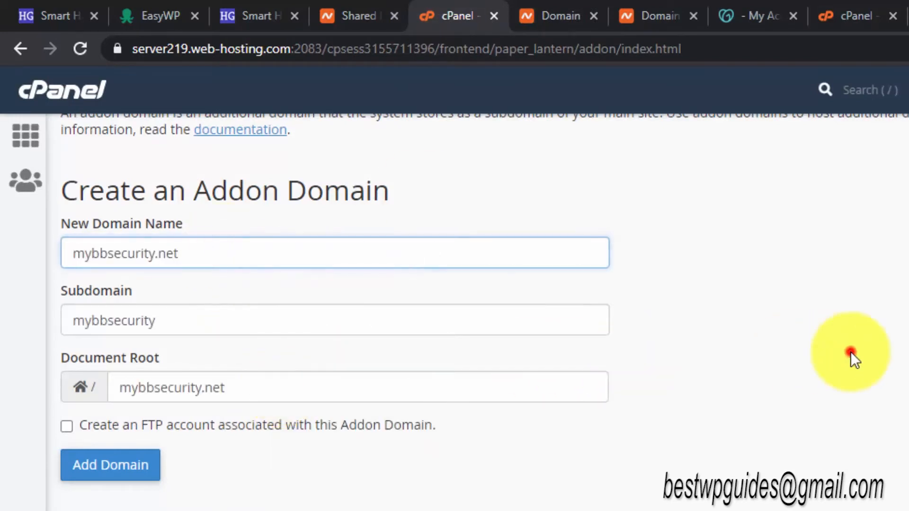
pyautogui.scroll(-3)
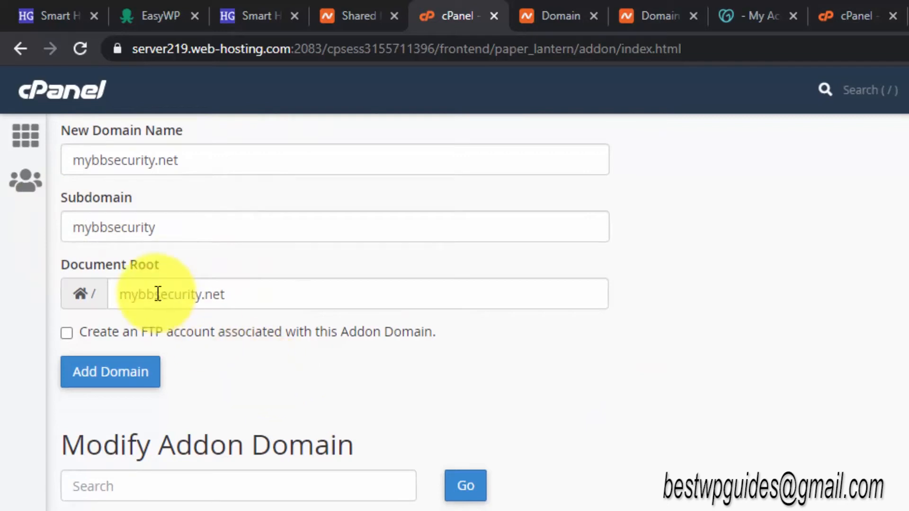
pyautogui.click(334, 226)
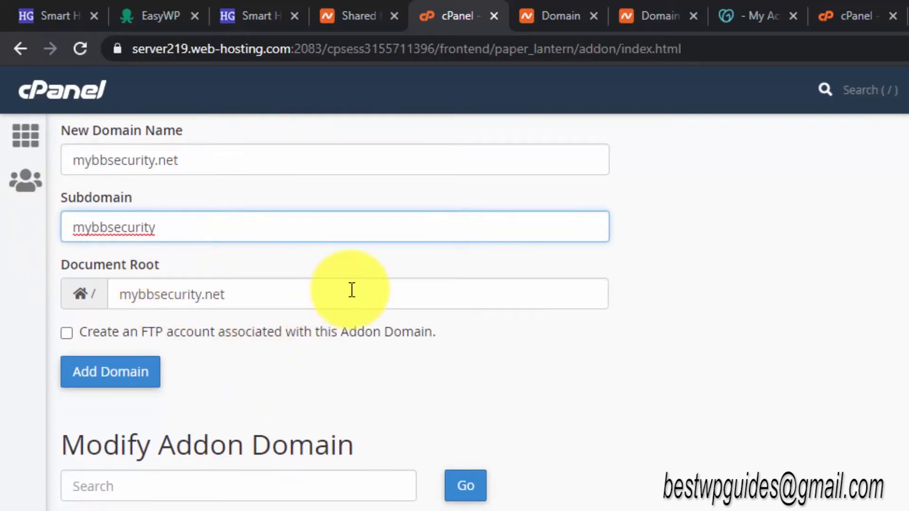
pyautogui.moveTo(218, 296)
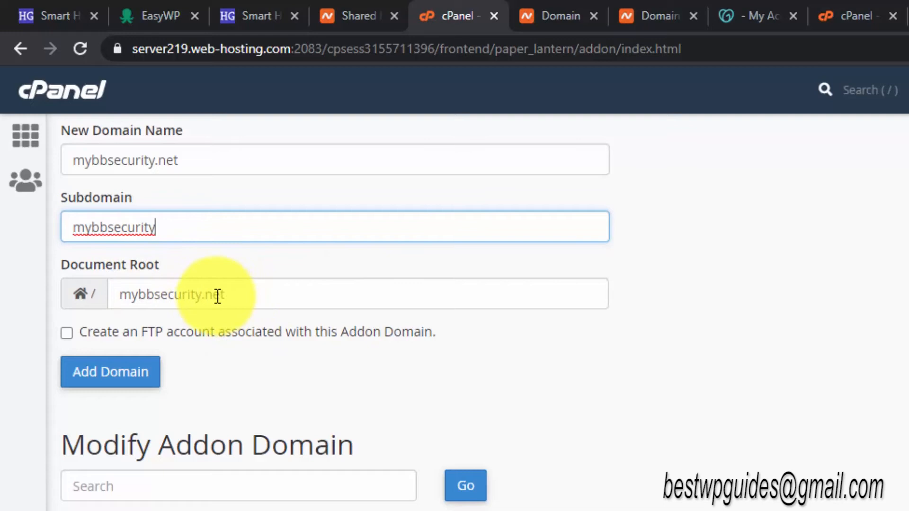
# Step: Replace the default document root with mybbdir and create the addon domain
pyautogui.doubleClick(209, 295)
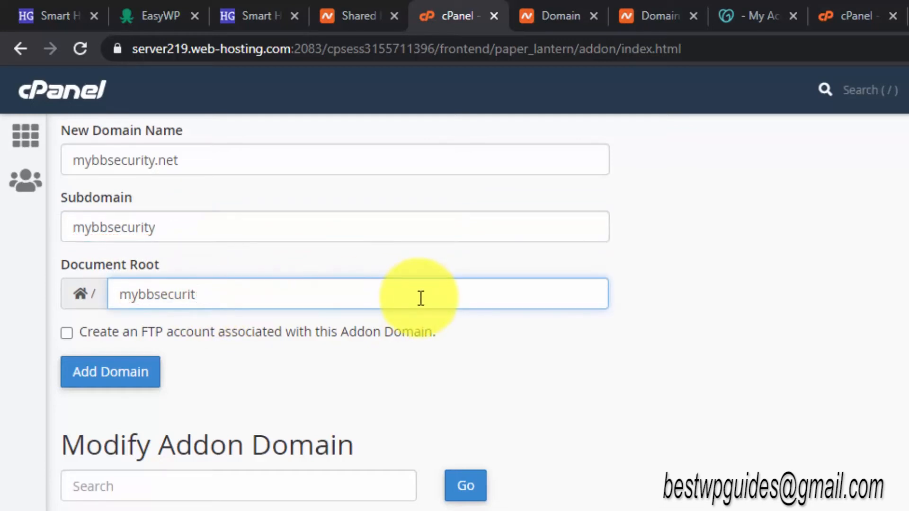
pyautogui.press('BackSpace')
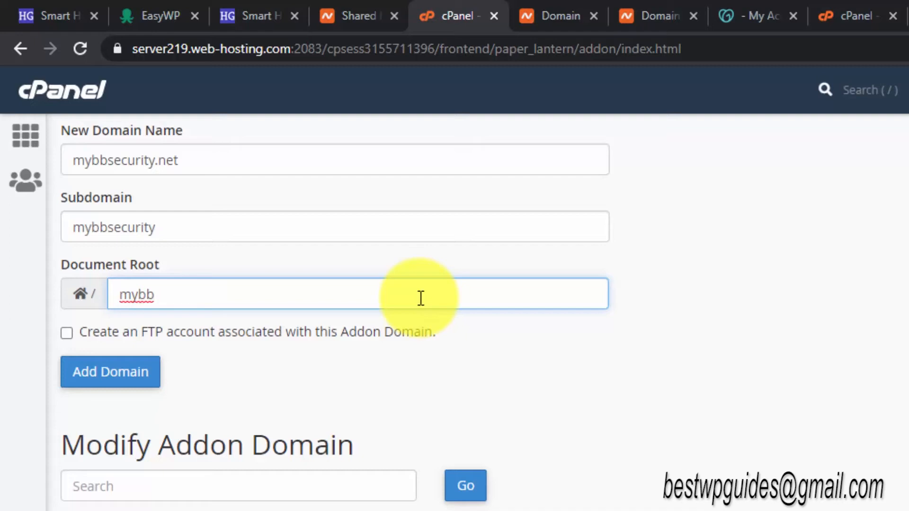
pyautogui.write('f')
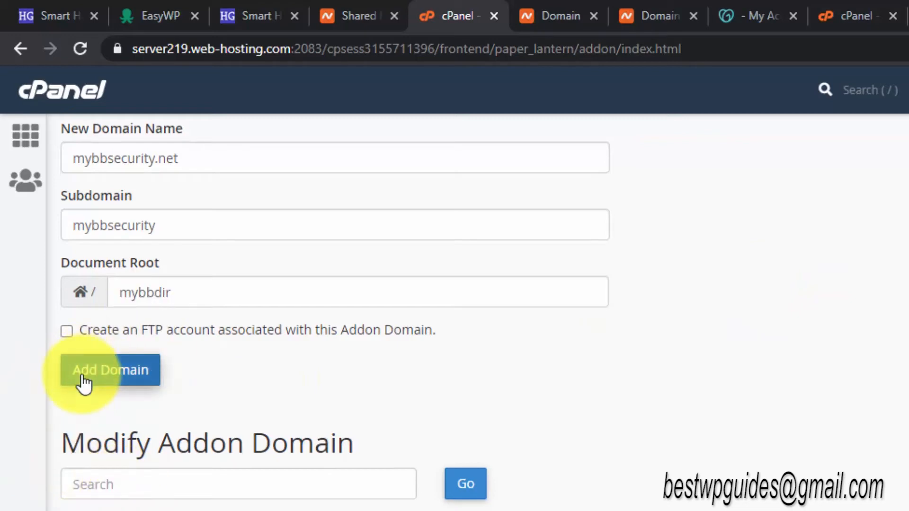
pyautogui.click(110, 370)
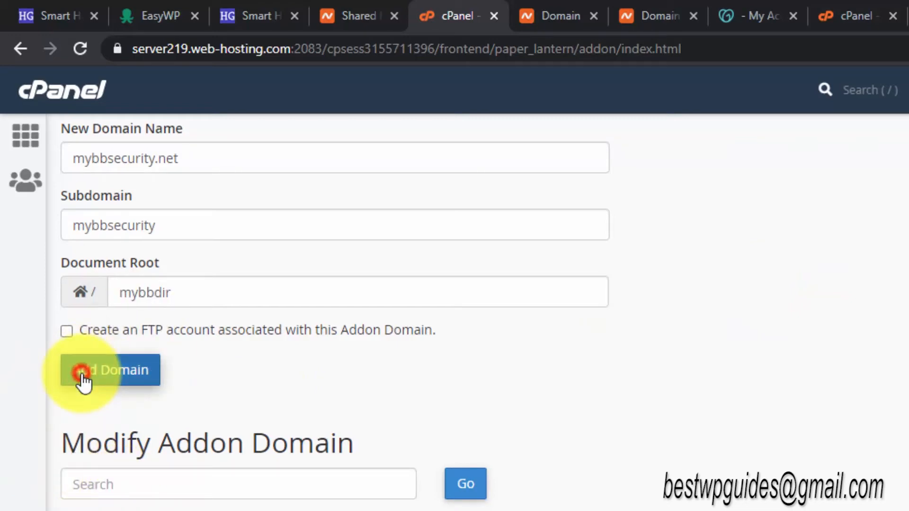
pyautogui.click(109, 370)
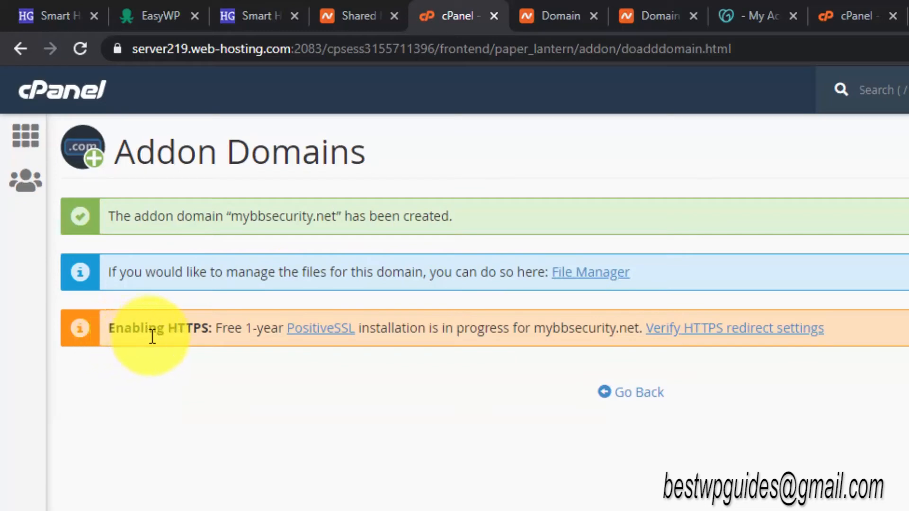
pyautogui.moveTo(273, 336)
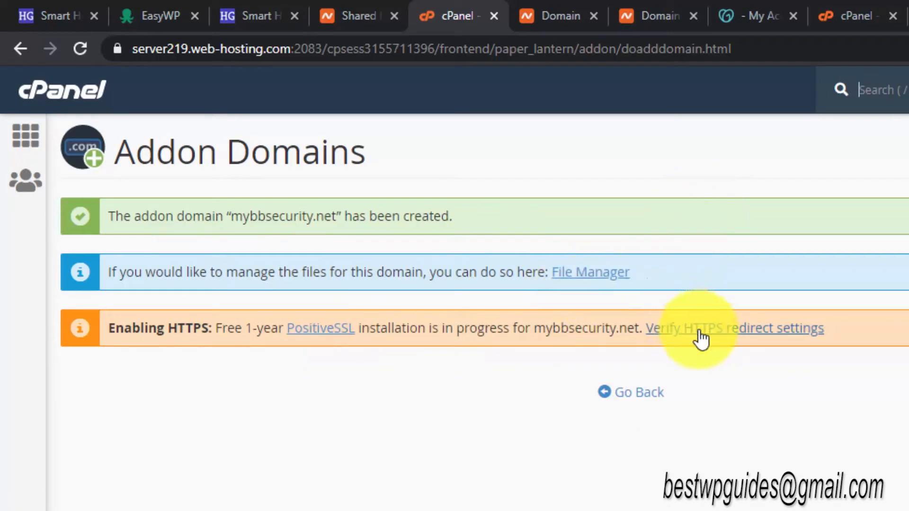
# Step: From the HTTPS redirect settings, sign in with Namecheap and allow cPanel access to the account
pyautogui.click(733, 329)
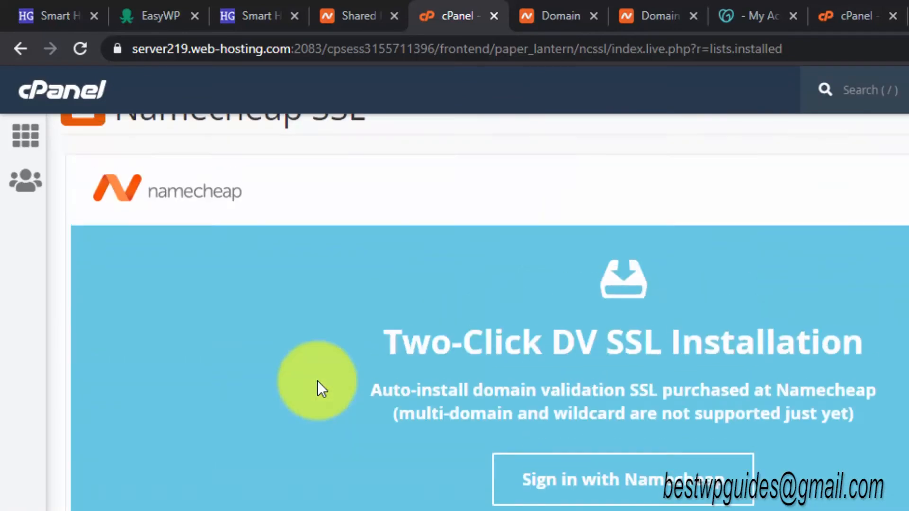
pyautogui.click(623, 479)
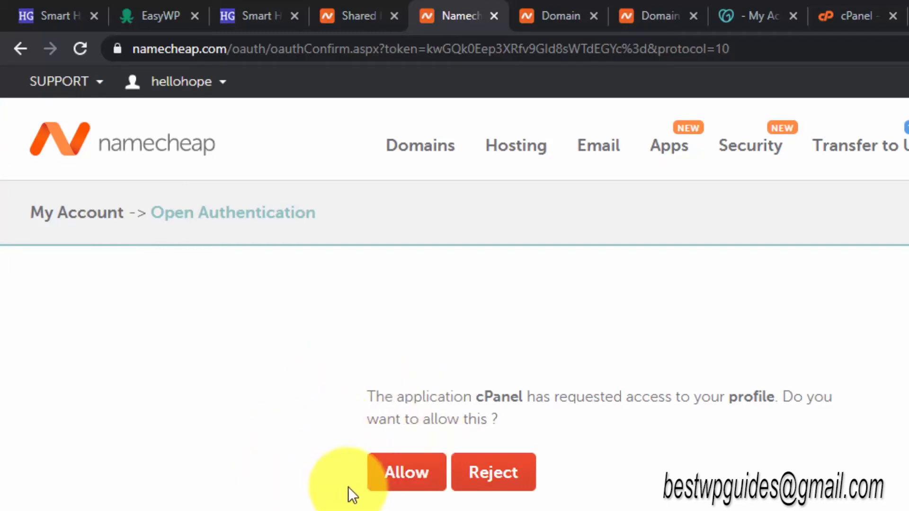
pyautogui.click(406, 472)
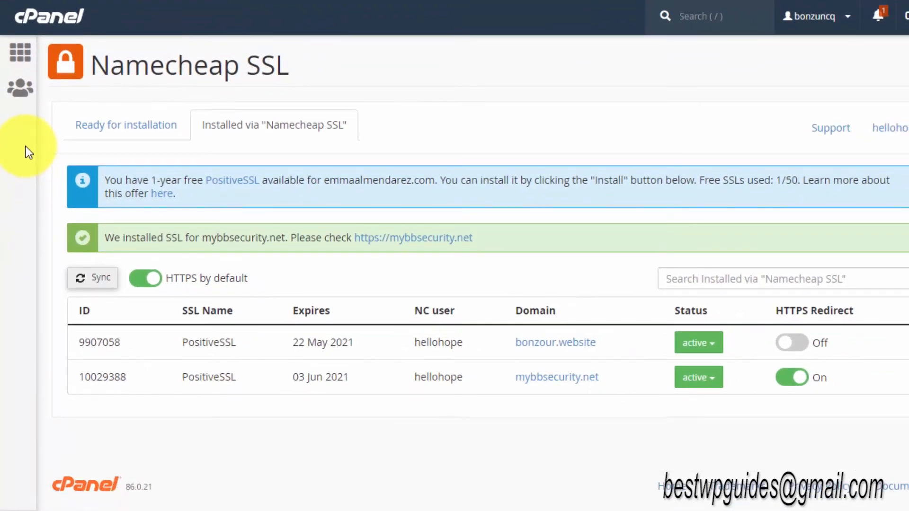
pyautogui.moveTo(93, 208)
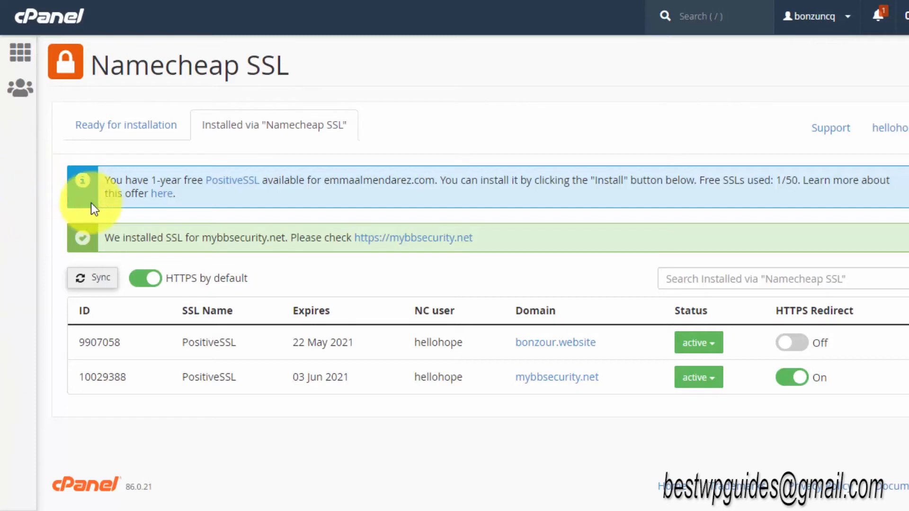
pyautogui.moveTo(447, 156)
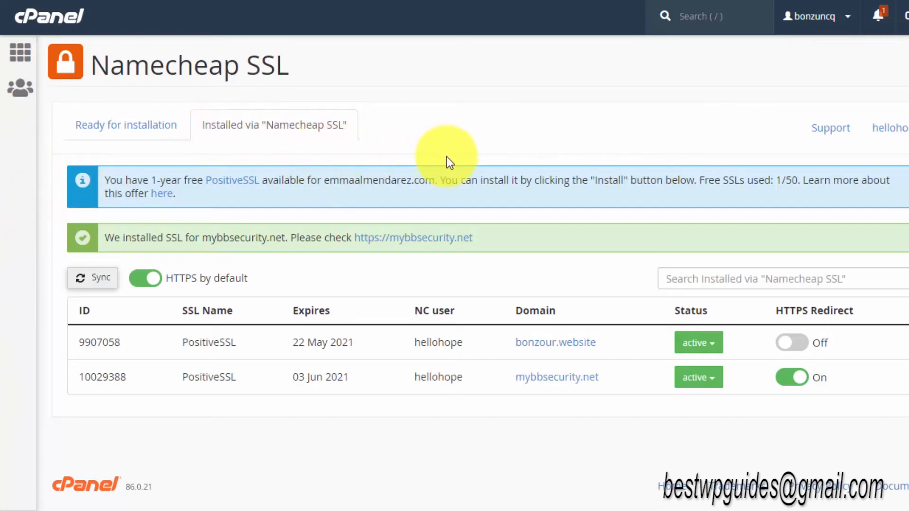
pyautogui.moveTo(115, 177)
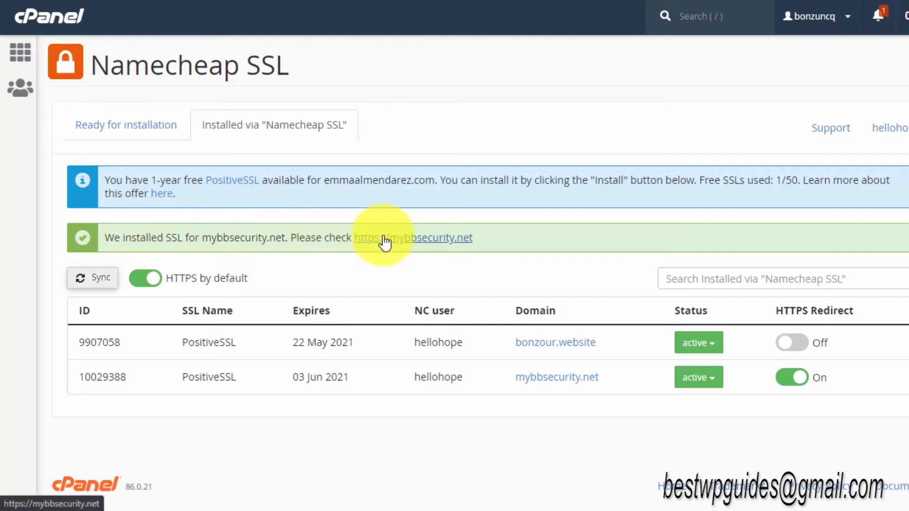
pyautogui.click(414, 238)
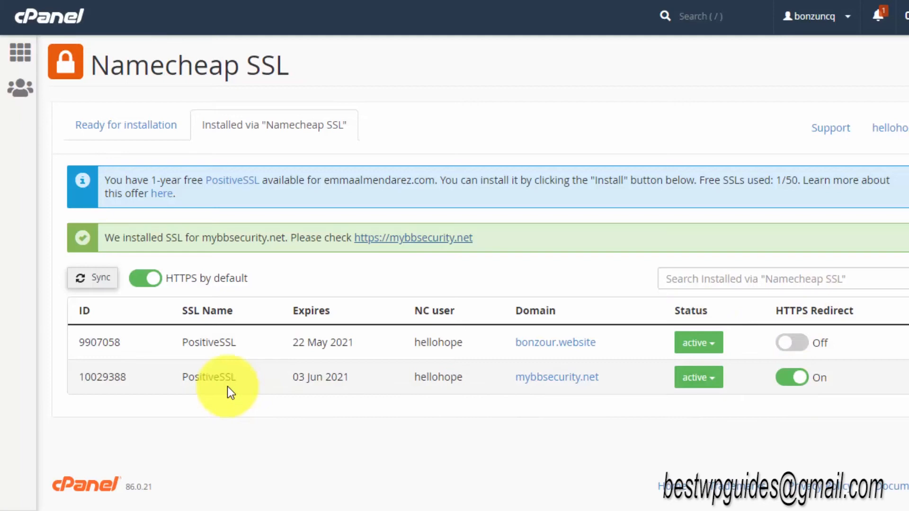
pyautogui.moveTo(8, 273)
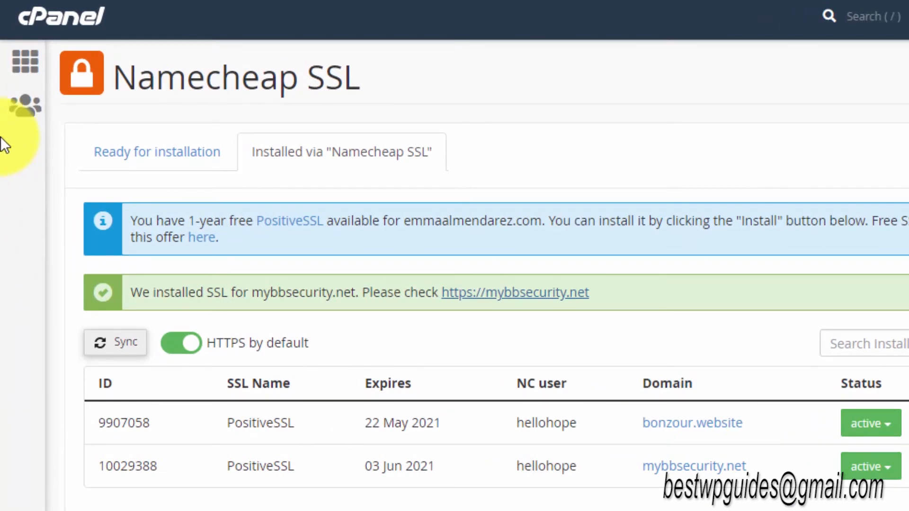
pyautogui.moveTo(25, 60)
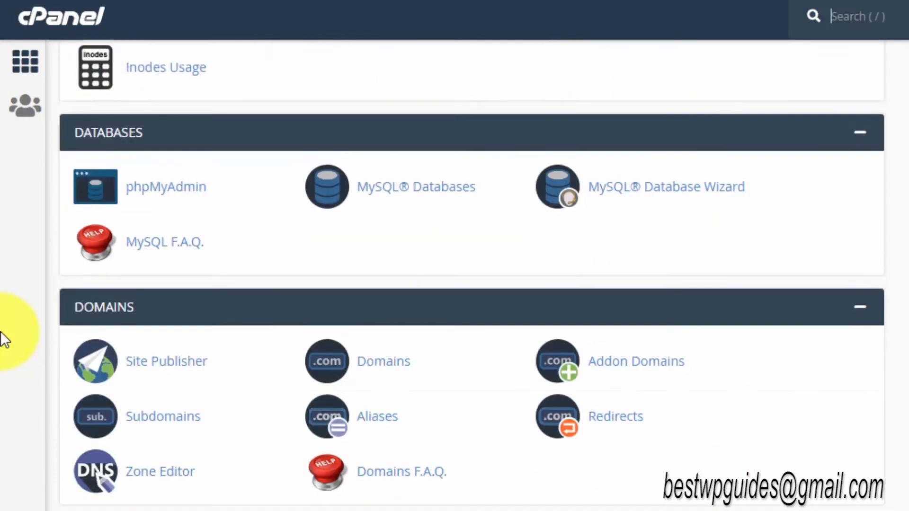
# Step: Launch a new WordPress installation from cPanel's Softaculous Apps Installer
pyautogui.scroll(-3)
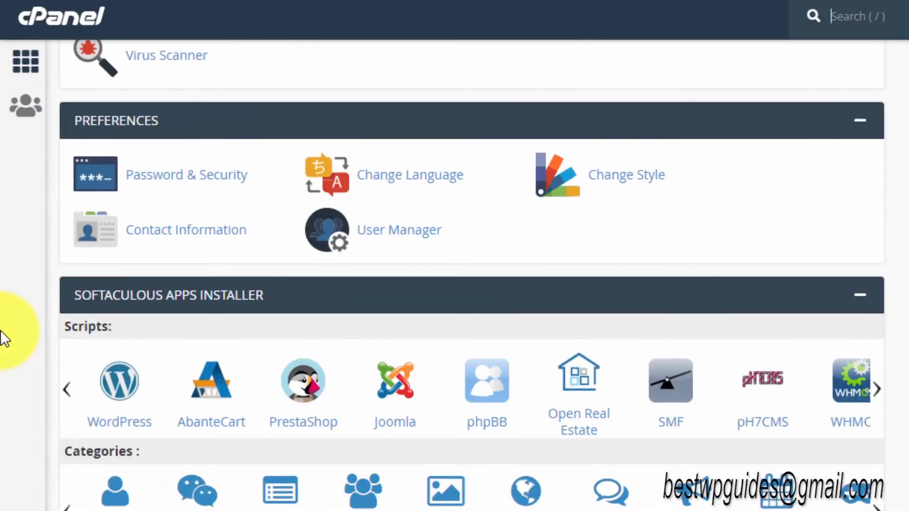
pyautogui.moveTo(124, 300)
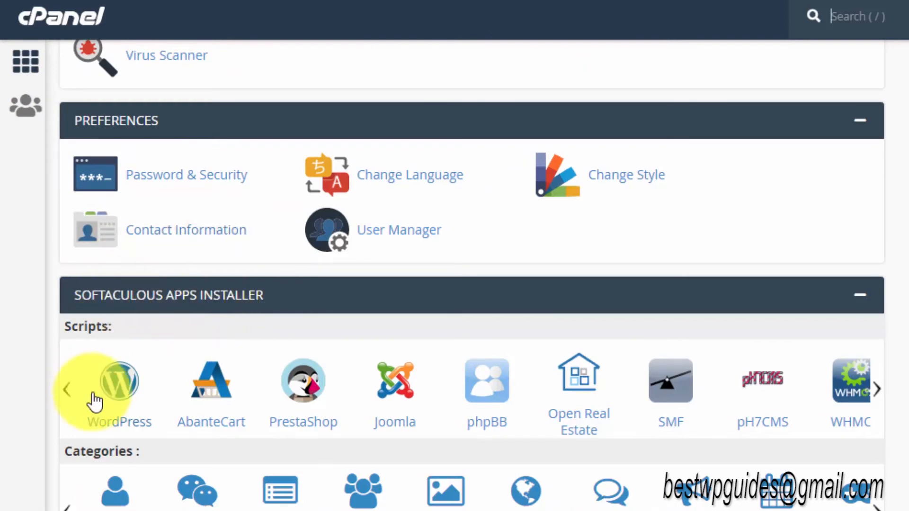
pyautogui.moveTo(119, 380)
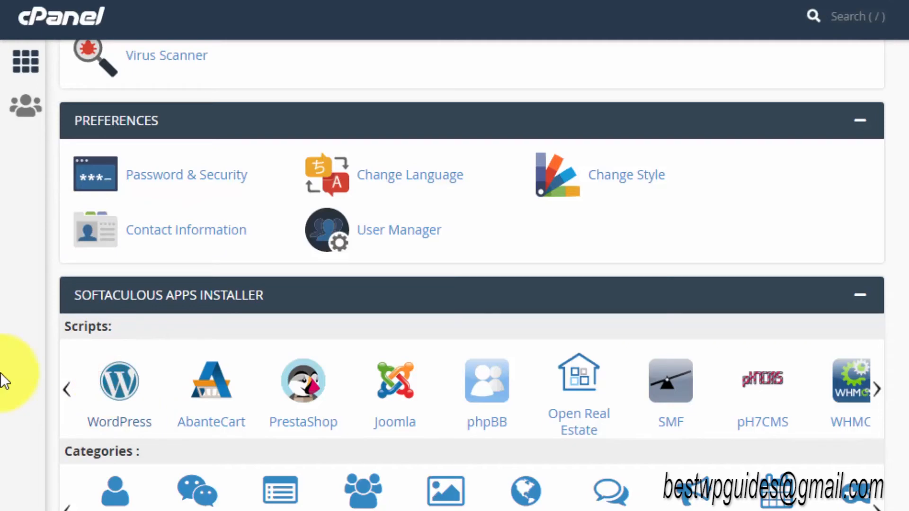
pyautogui.click(120, 380)
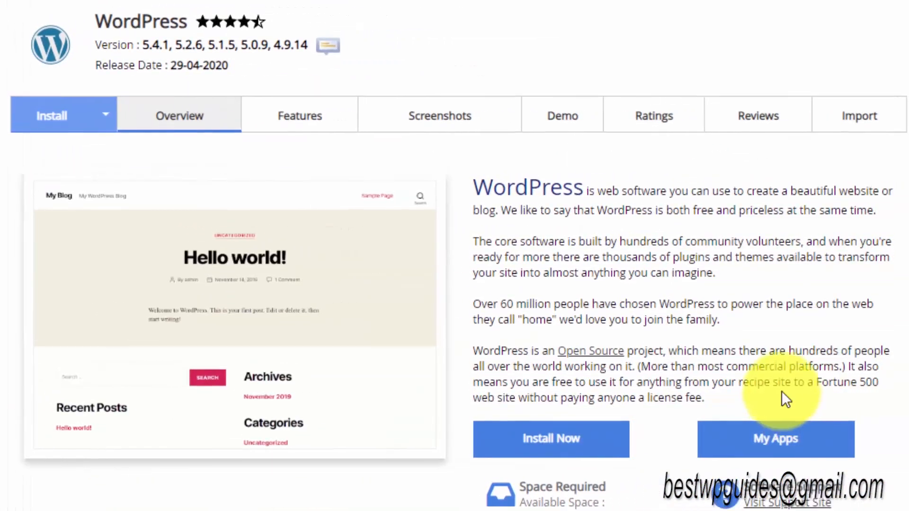
pyautogui.scroll(-3)
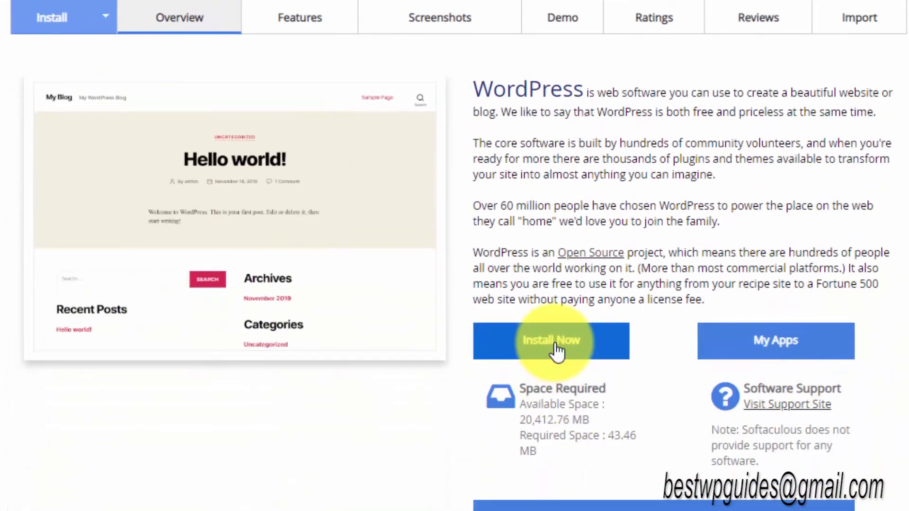
pyautogui.click(551, 340)
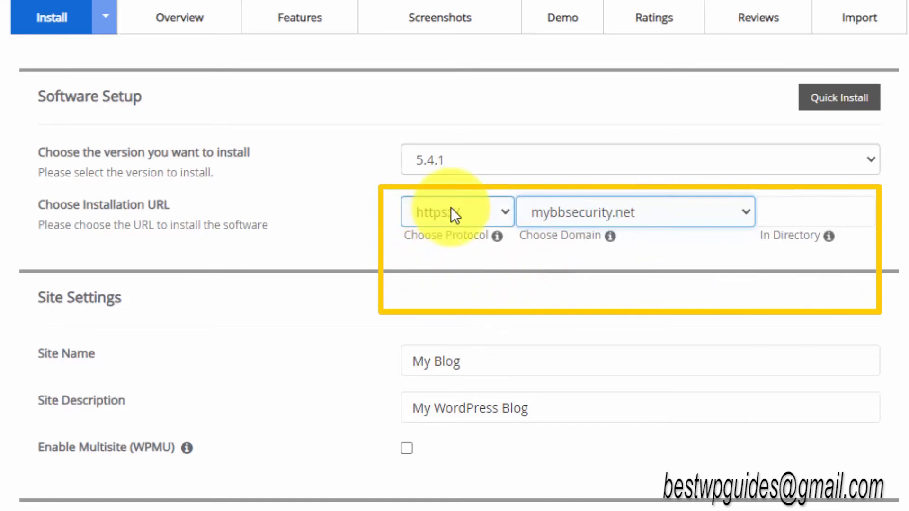
pyautogui.click(456, 211)
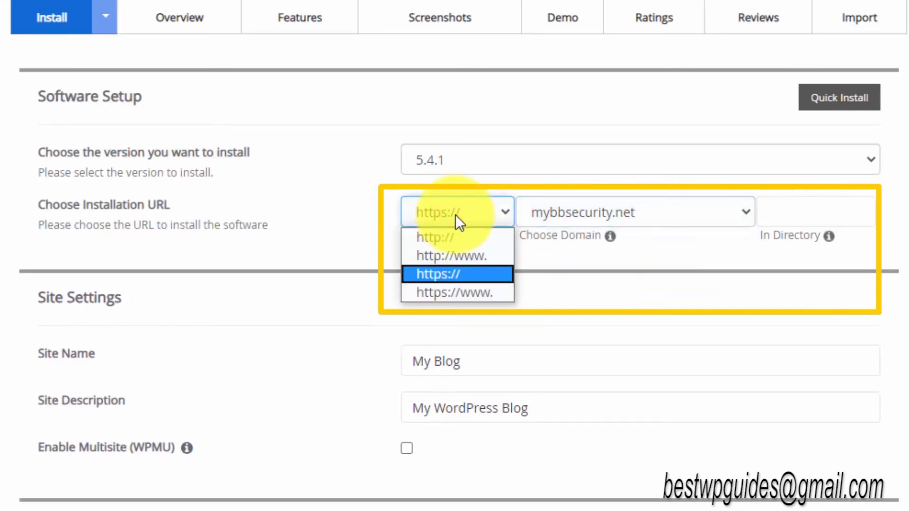
pyautogui.click(457, 211)
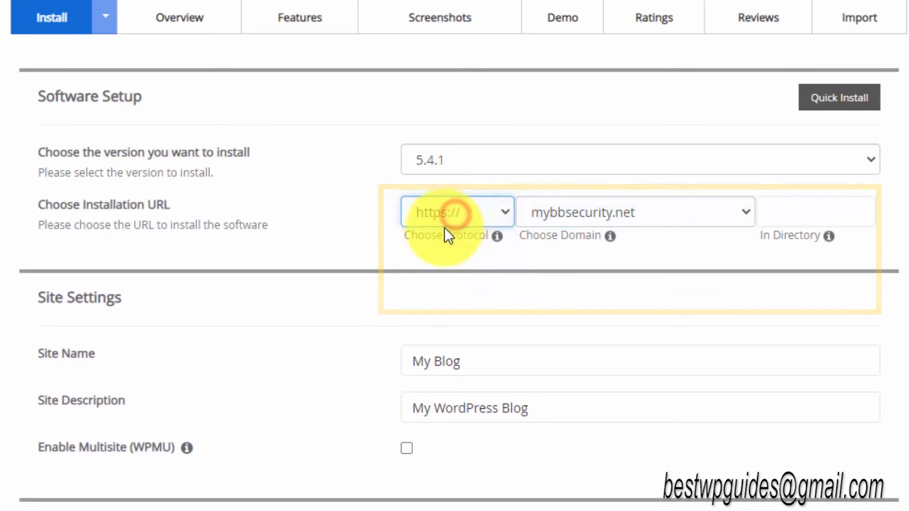
pyautogui.scroll(-3)
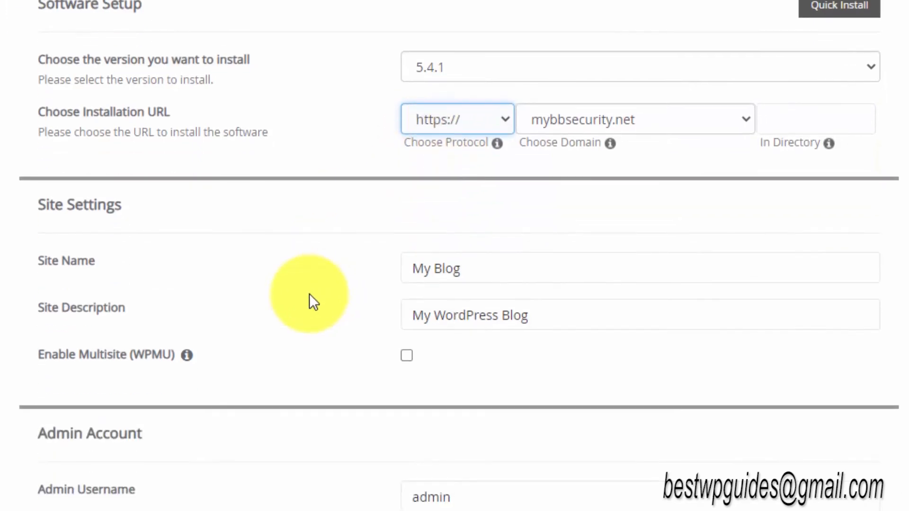
pyautogui.scroll(-3)
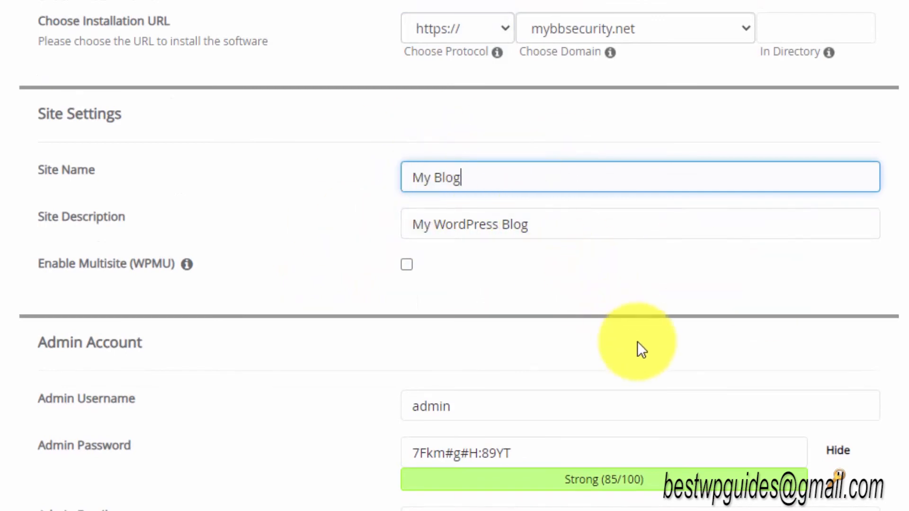
pyautogui.scroll(-3)
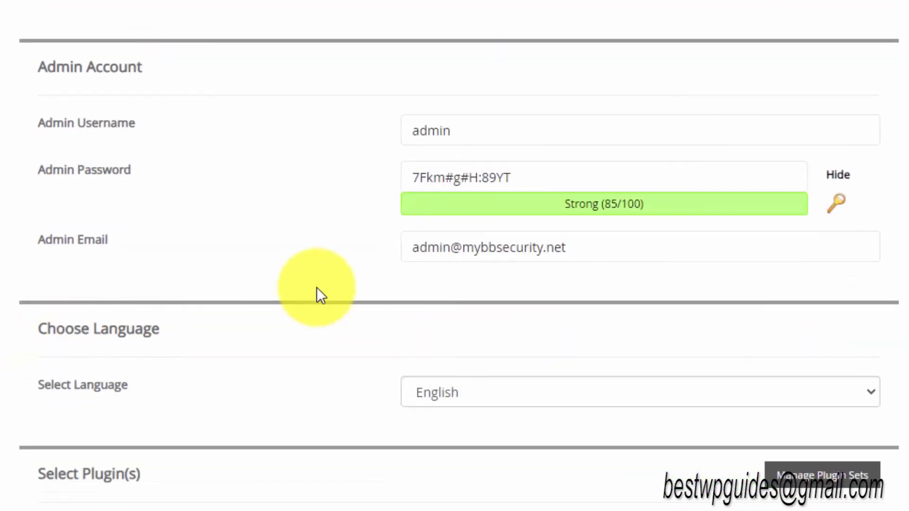
pyautogui.moveTo(329, 282)
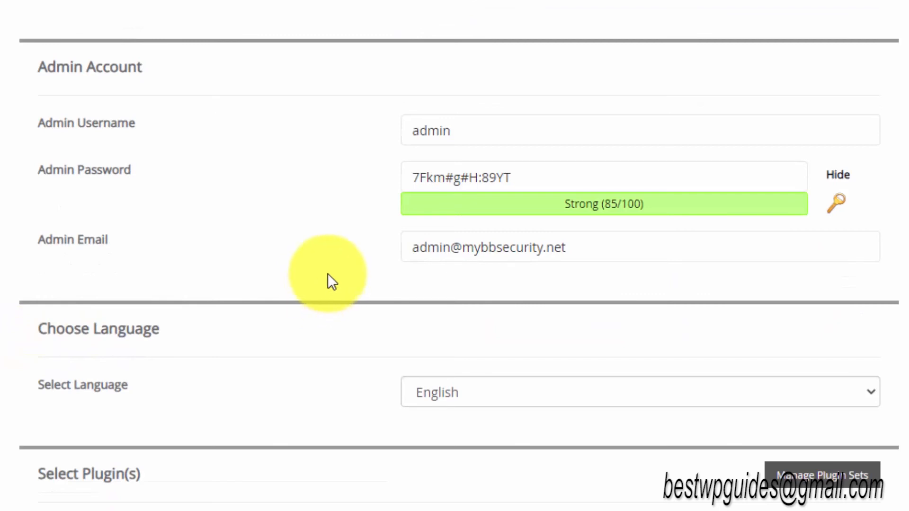
# Step: Replace the admin email with a personal address, send installation details there, and start the install
pyautogui.doubleClick(489, 247)
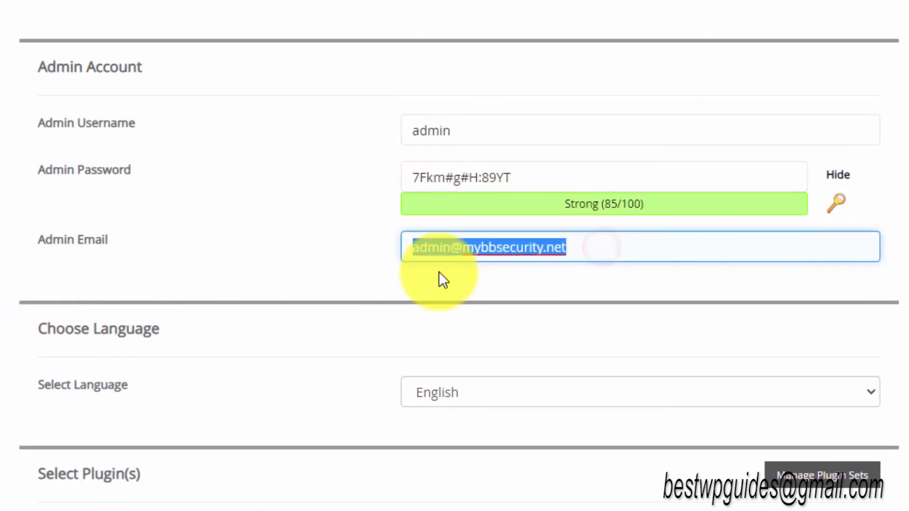
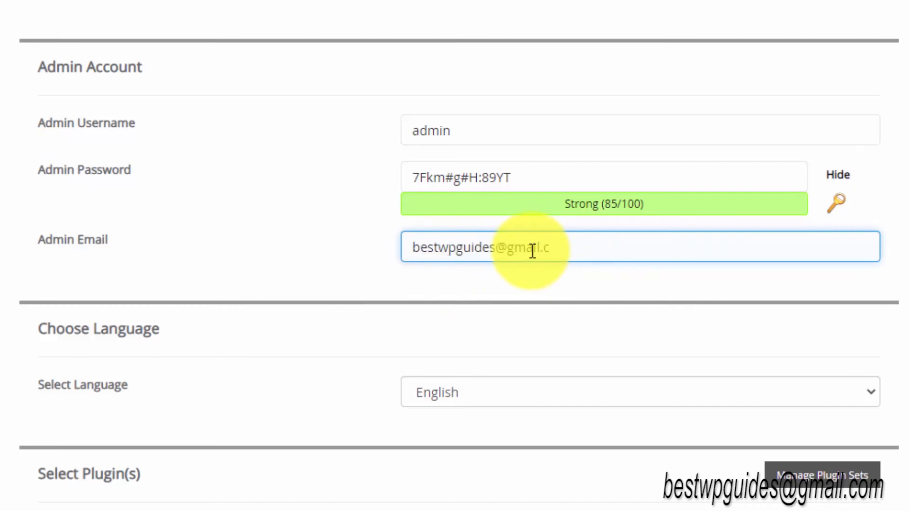
pyautogui.scroll(-3)
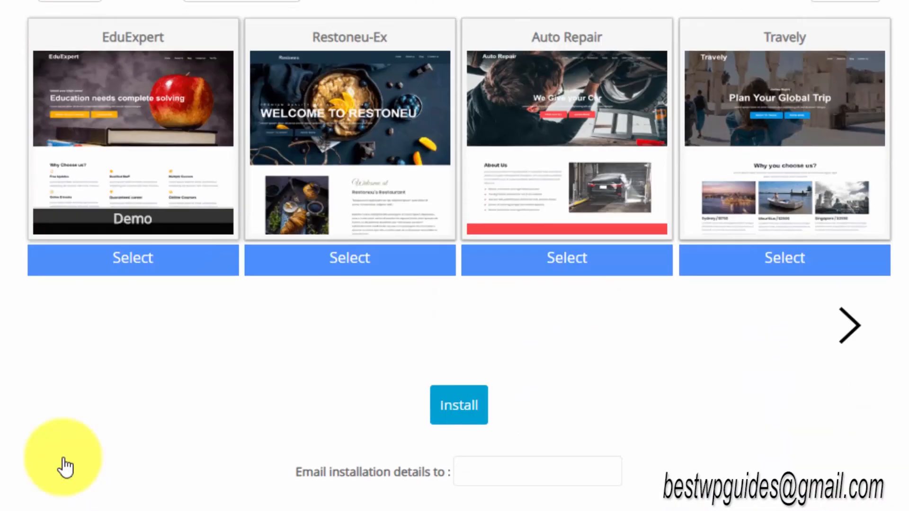
pyautogui.rightClick(536, 472)
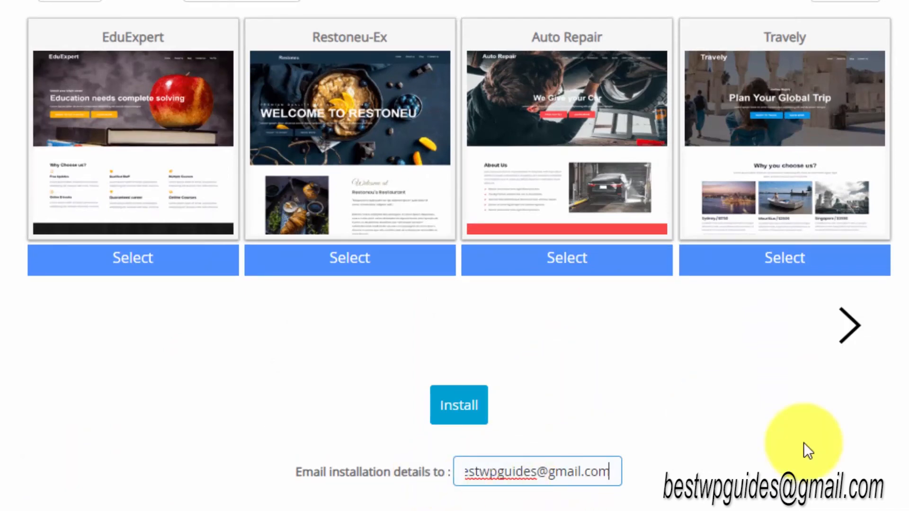
pyautogui.click(458, 404)
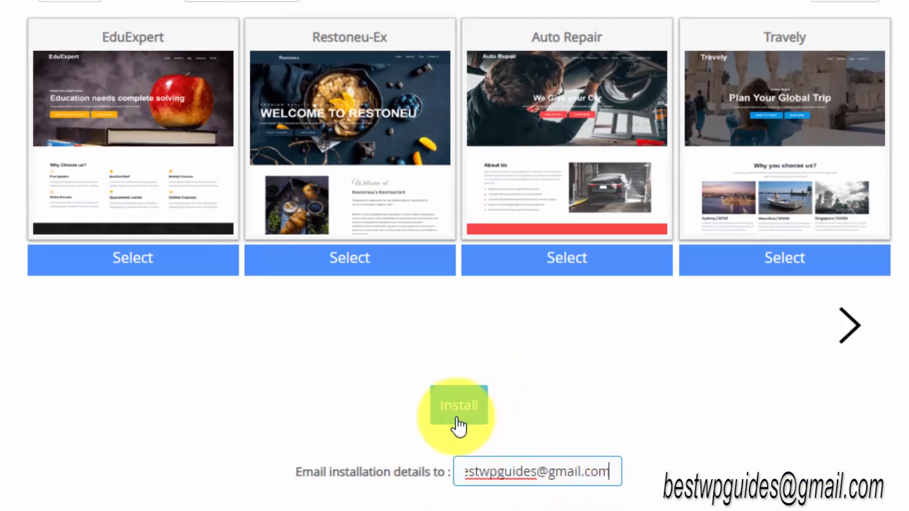
pyautogui.click(458, 406)
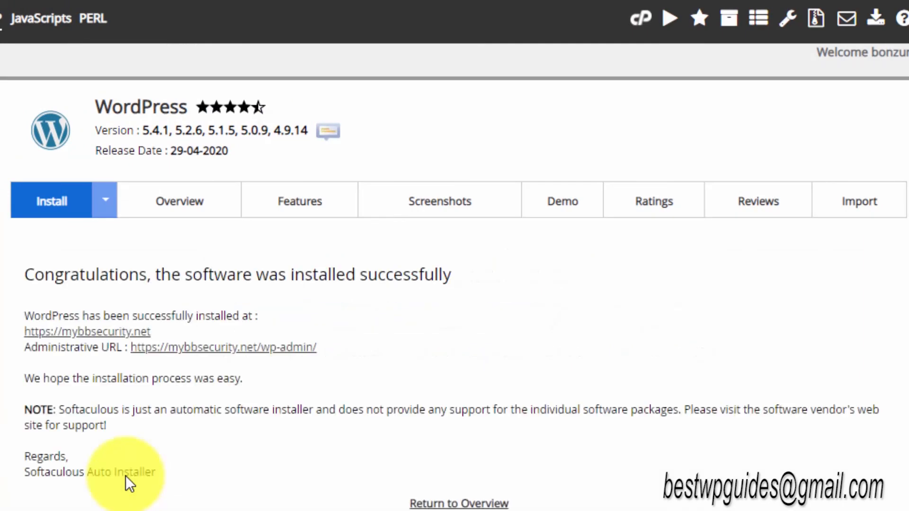
pyautogui.scroll(-3)
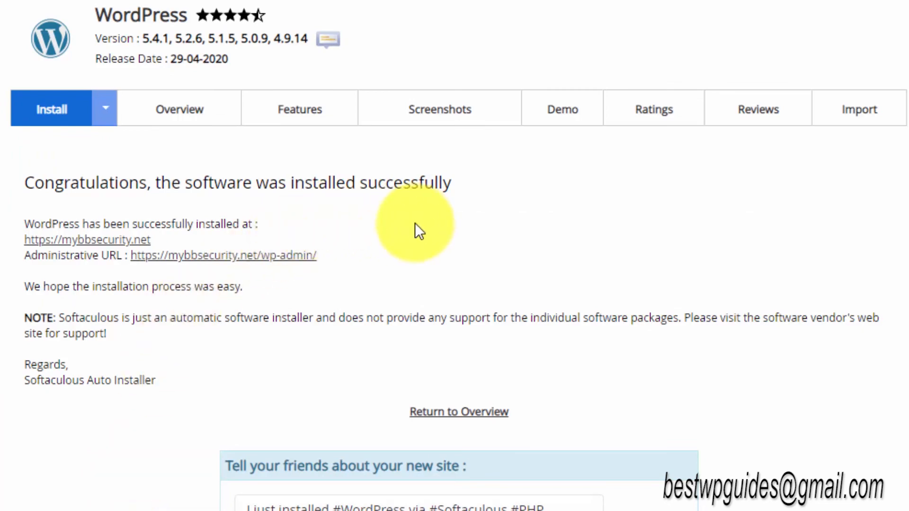
pyautogui.scroll(-3)
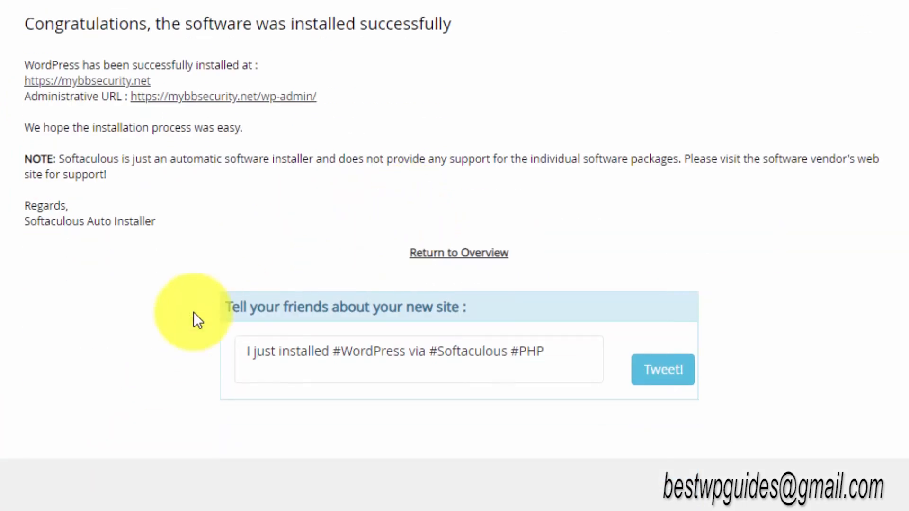
pyautogui.moveTo(168, 323)
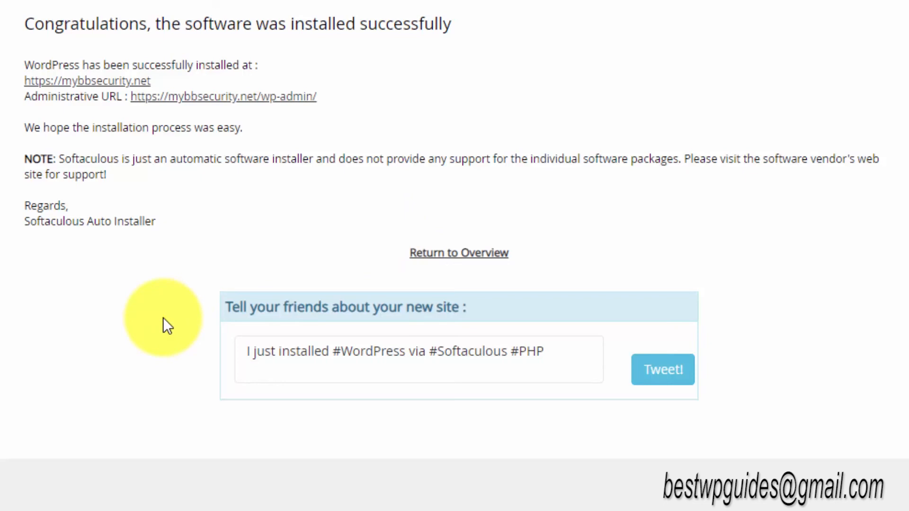
pyautogui.scroll(3)
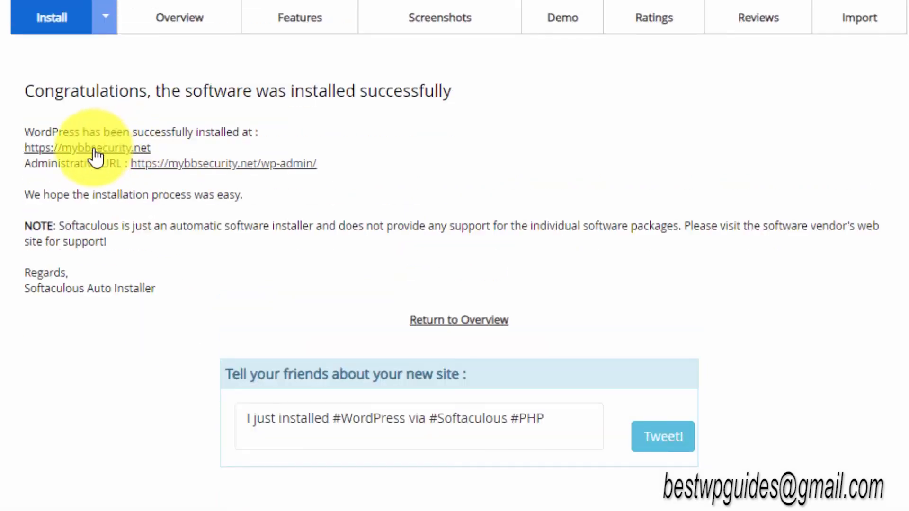
pyautogui.rightClick(88, 148)
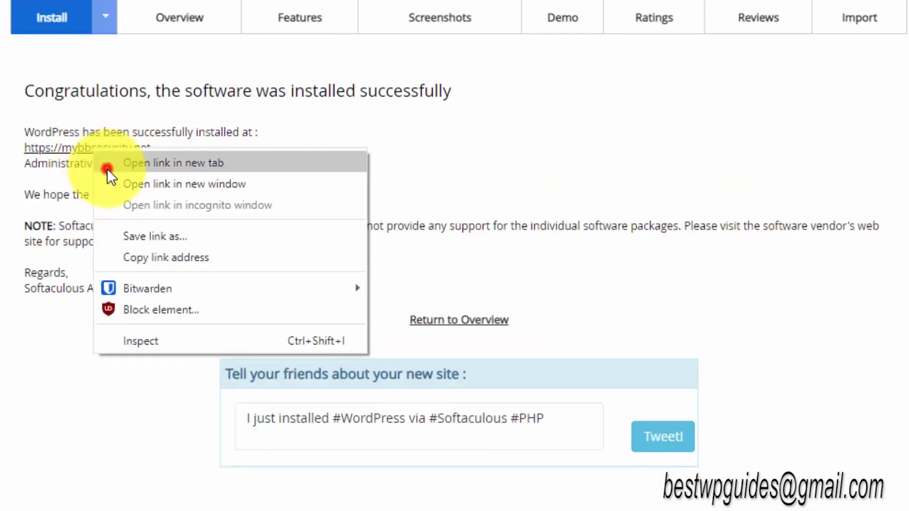
# Step: Visit mybbsecurity.net in a new tab, reaching the hosting provider's default 'SORRY!' page
pyautogui.click(173, 163)
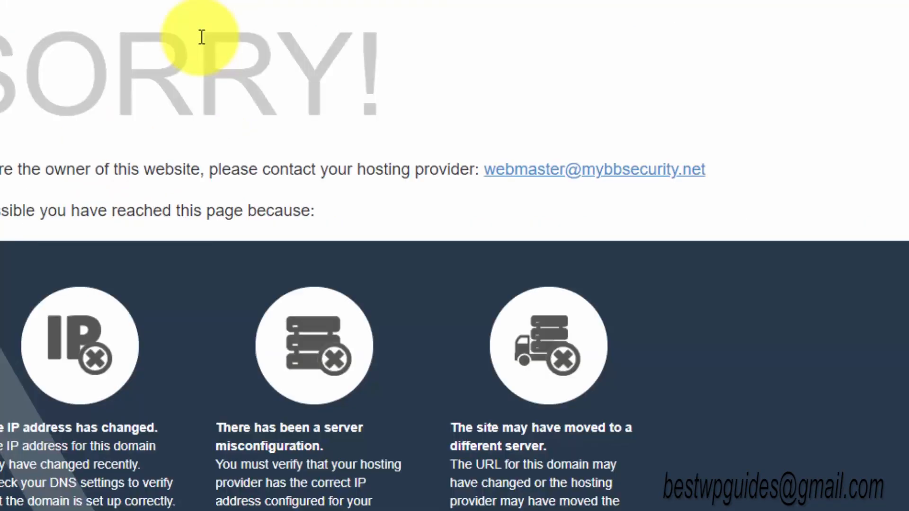
pyautogui.scroll(-3)
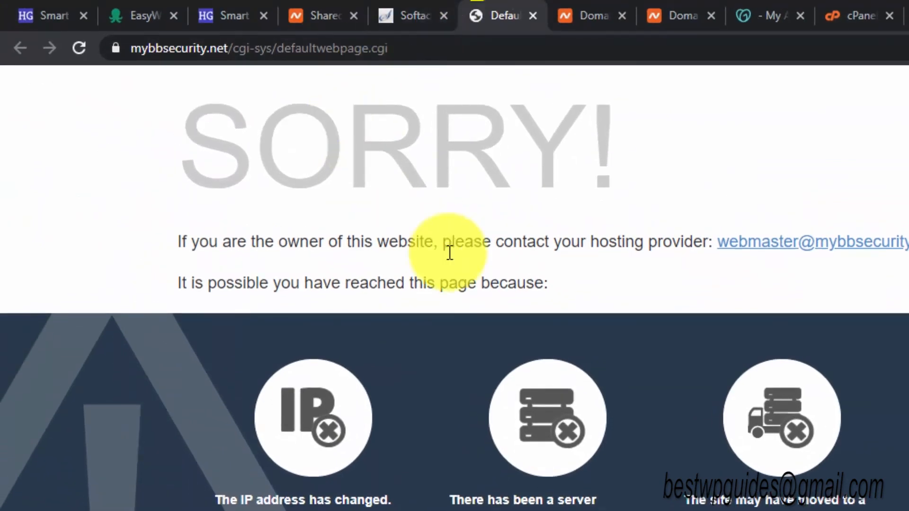
pyautogui.moveTo(443, 200)
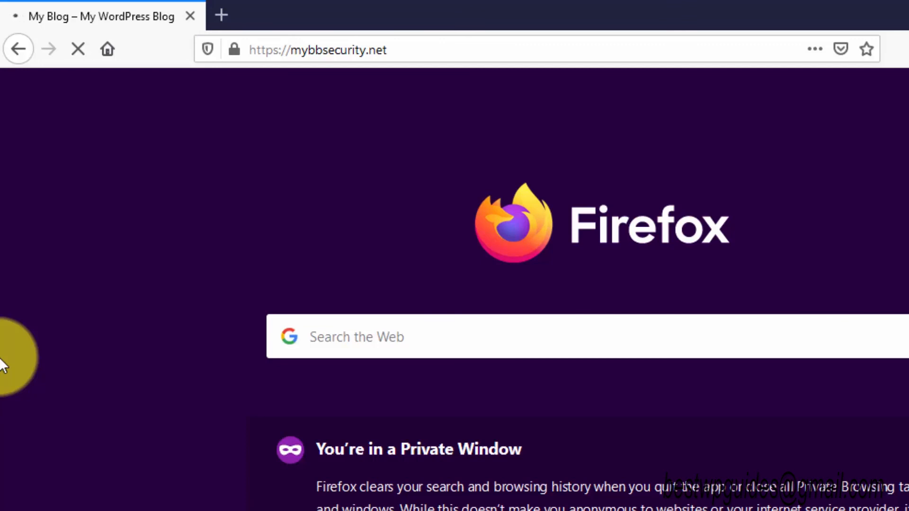
pyautogui.moveTo(407, 150)
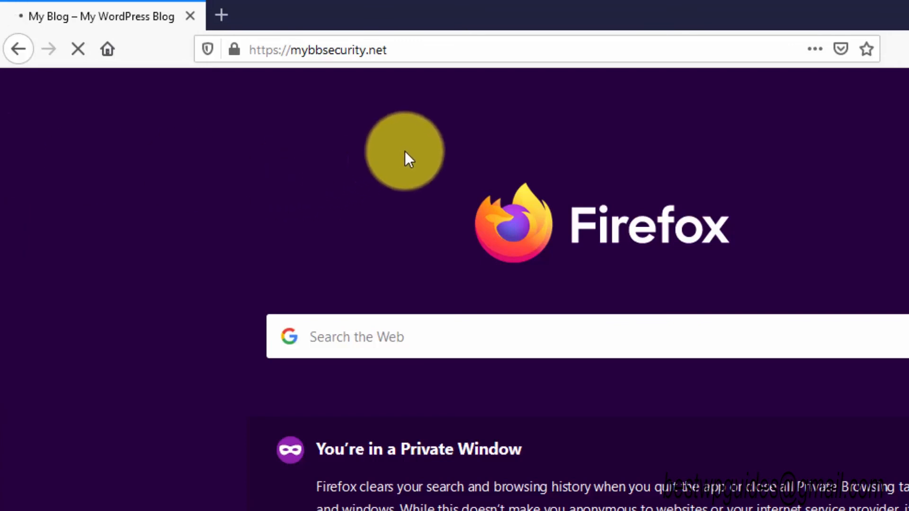